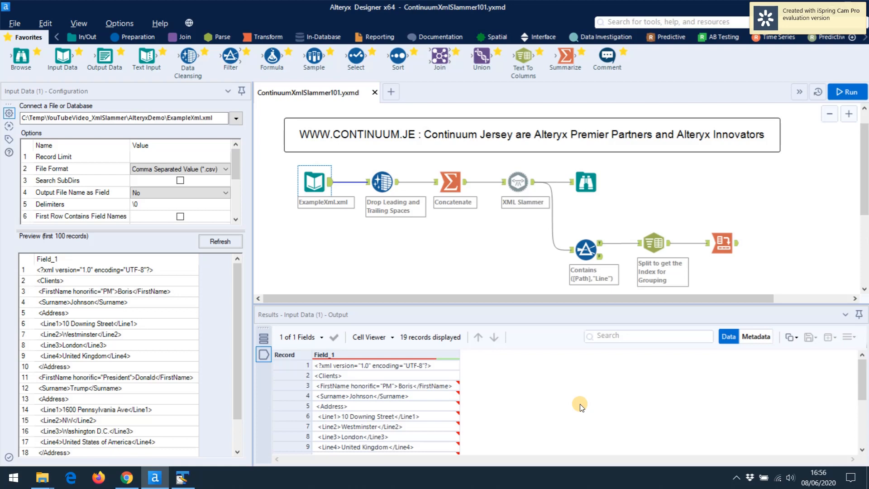
mouse_move(592, 373)
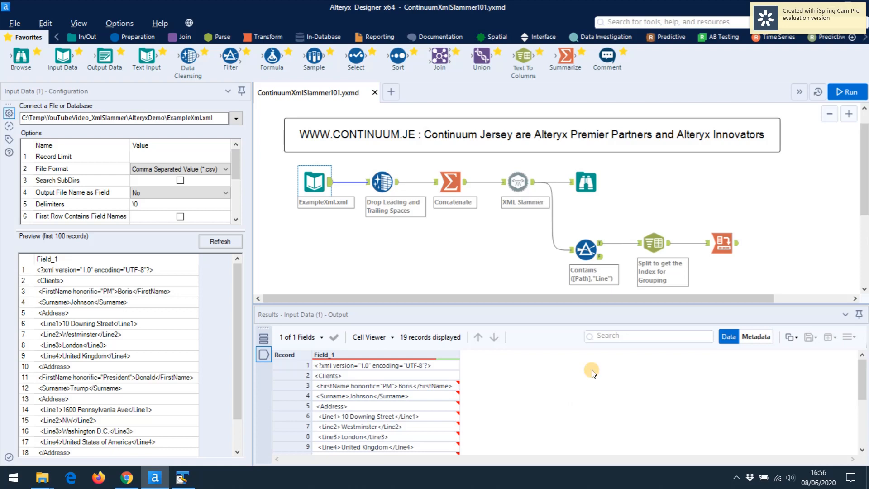
mouse_move(518, 181)
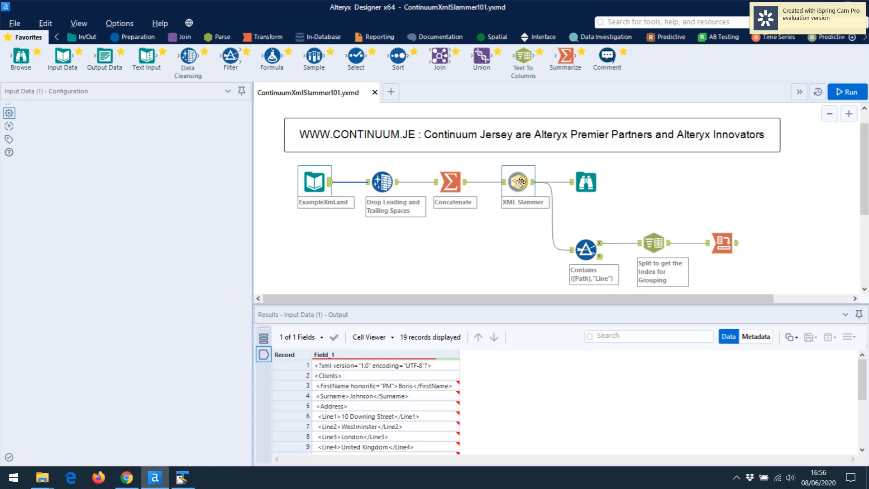
- Set XML Slammer's XML field to Field_1 and toggle the Index Groups option
left_click(519, 182)
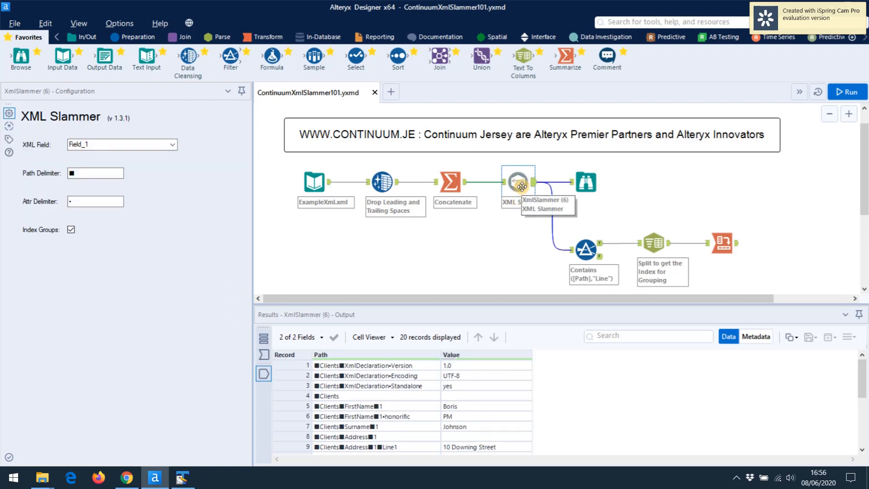
mouse_move(483, 233)
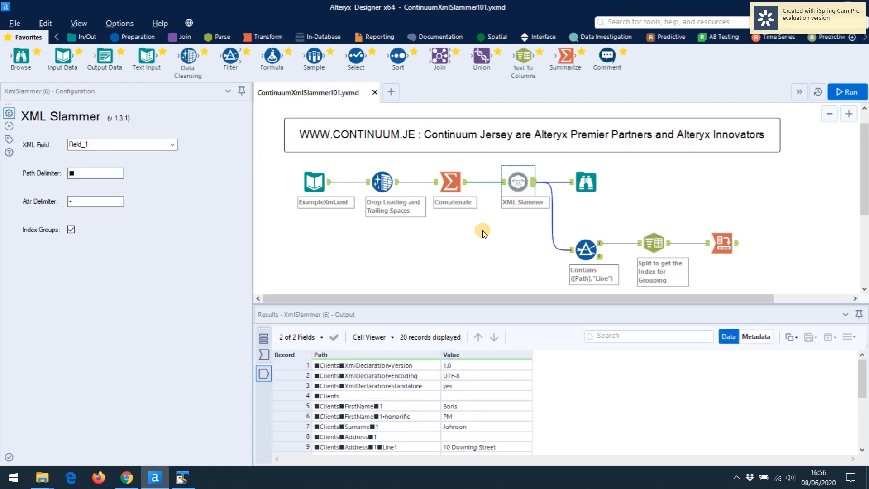
mouse_move(199, 220)
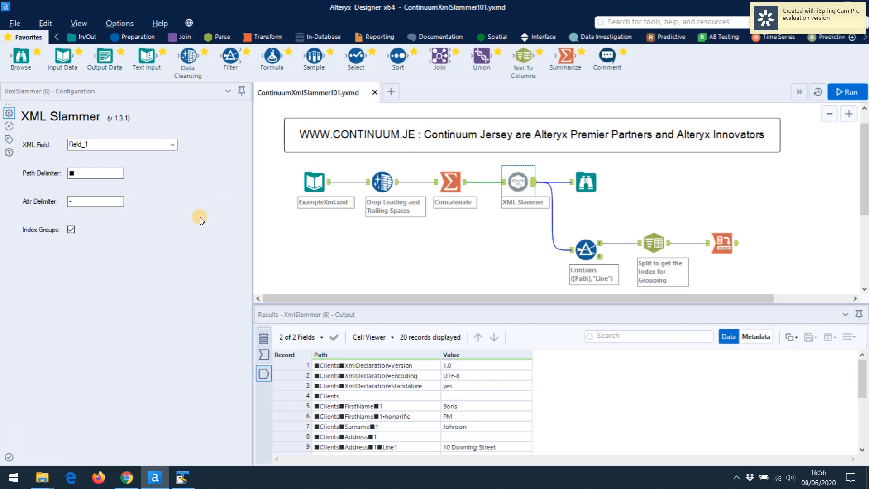
mouse_move(178, 190)
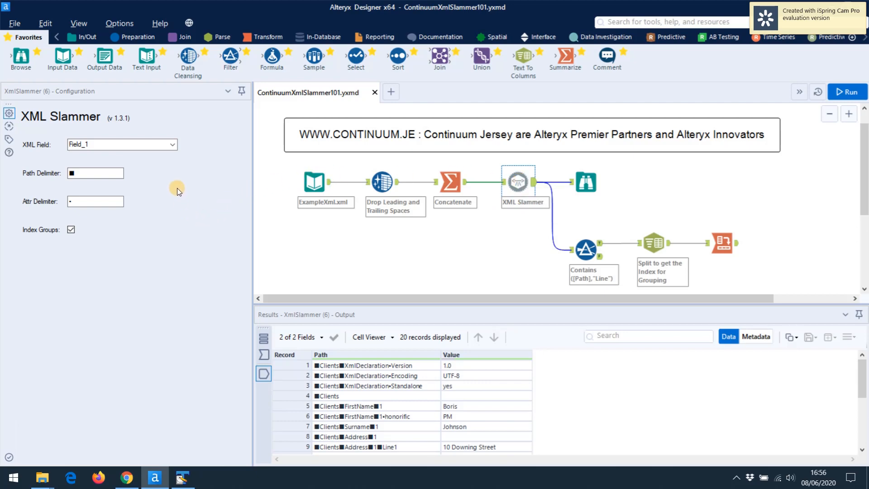
left_click(171, 145)
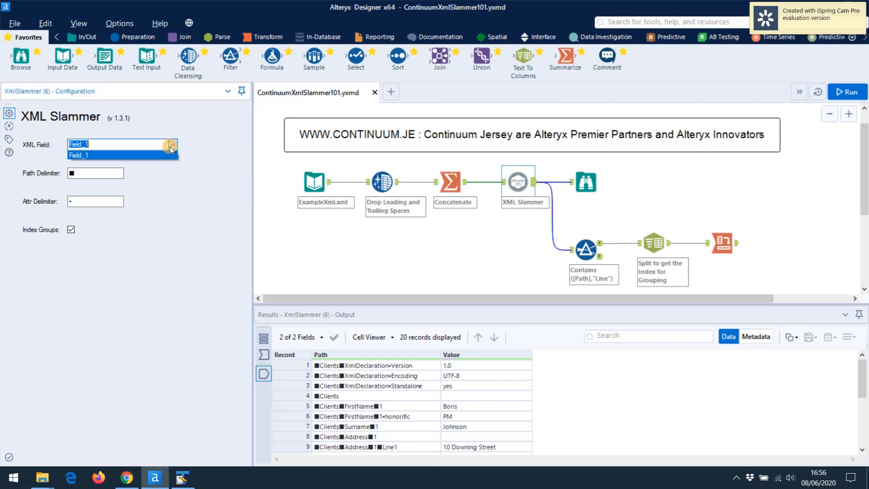
left_click(79, 155)
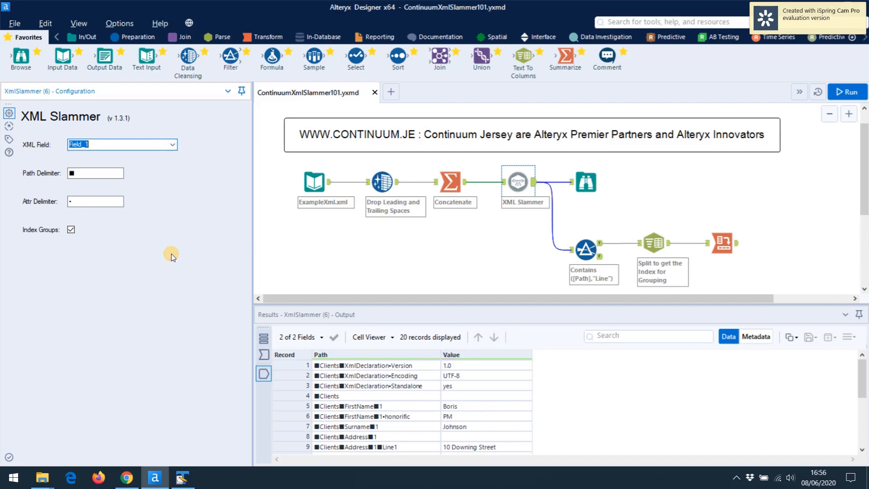
mouse_move(174, 195)
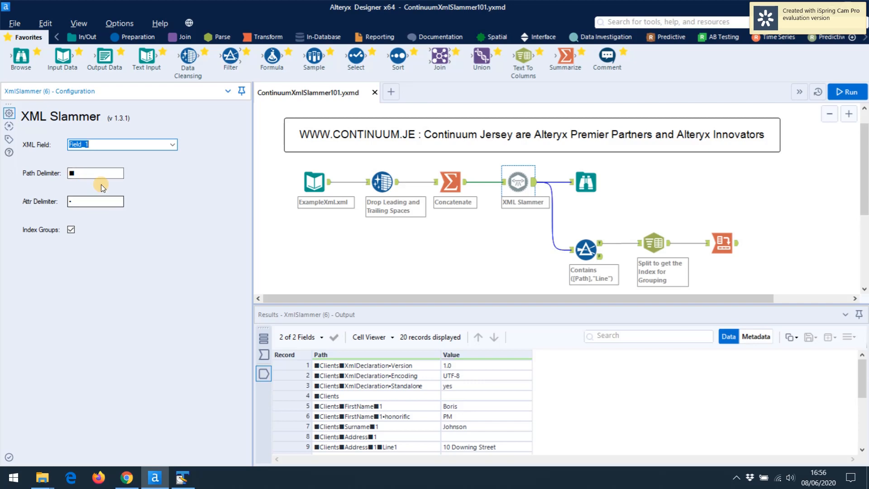
mouse_move(105, 218)
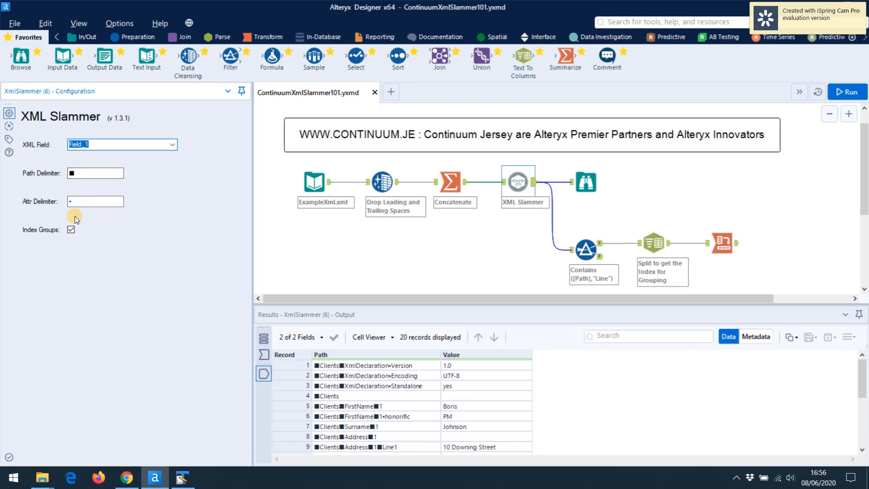
left_click(71, 230)
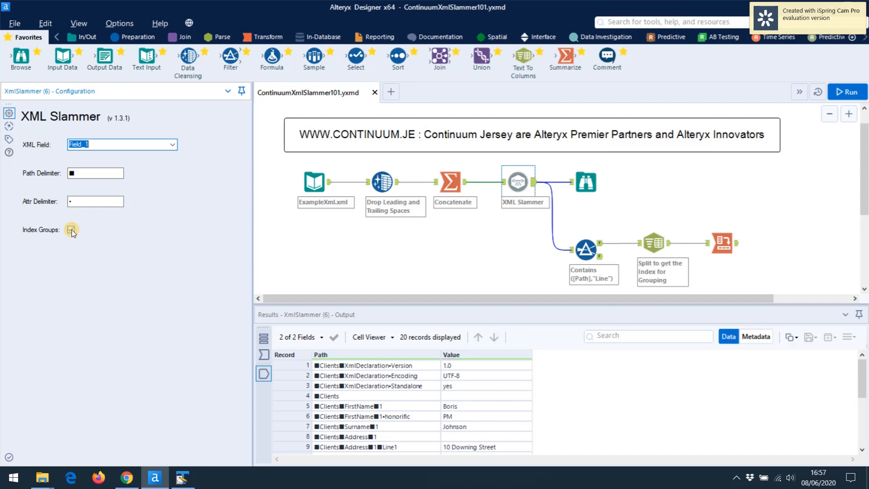
left_click(71, 229)
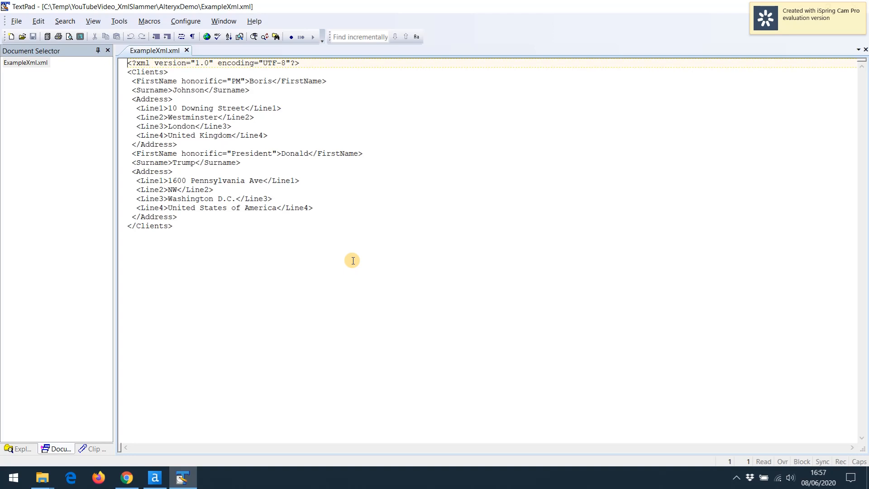
mouse_move(250, 219)
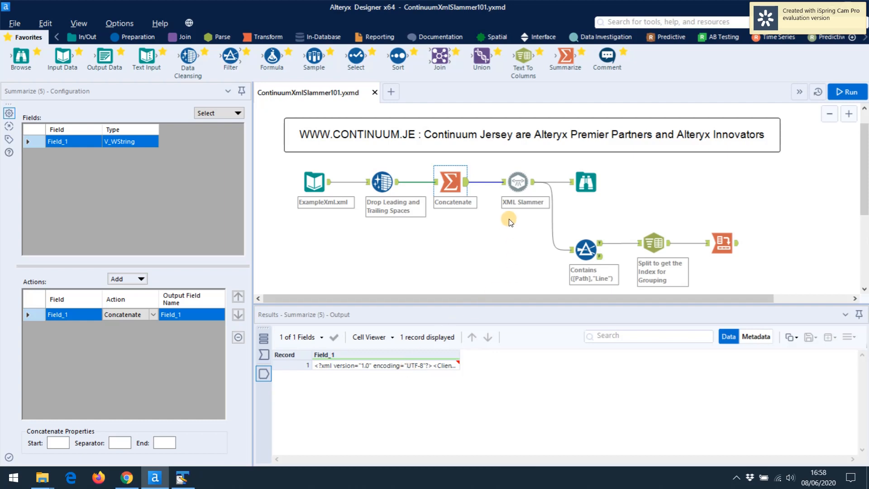
mouse_move(373, 367)
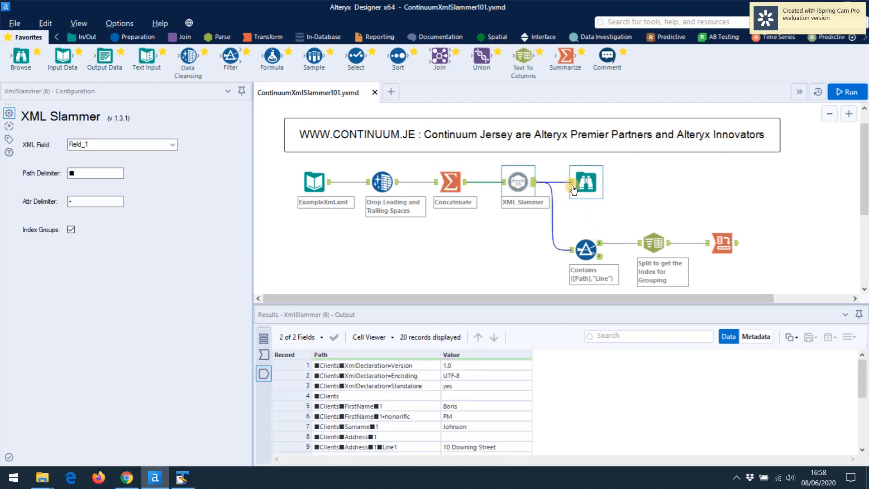
- Show the final Browse output of 20 Path and Value records with profiles
left_click(585, 182)
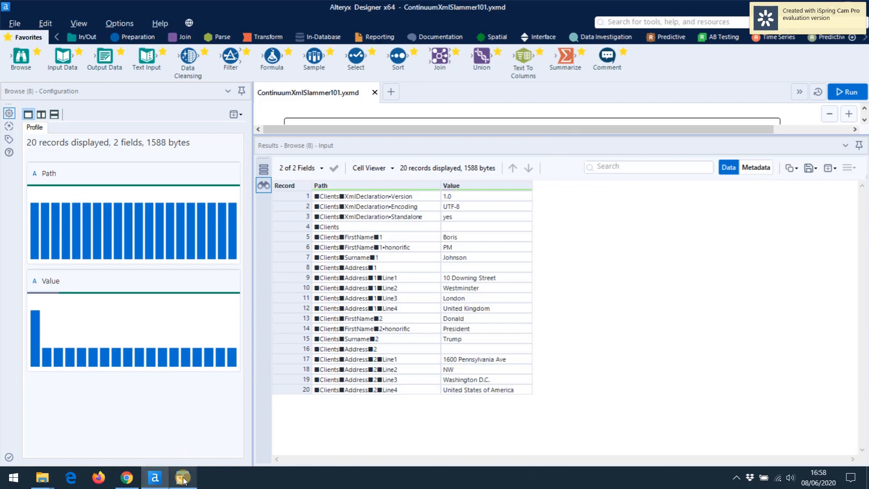
left_click(182, 478)
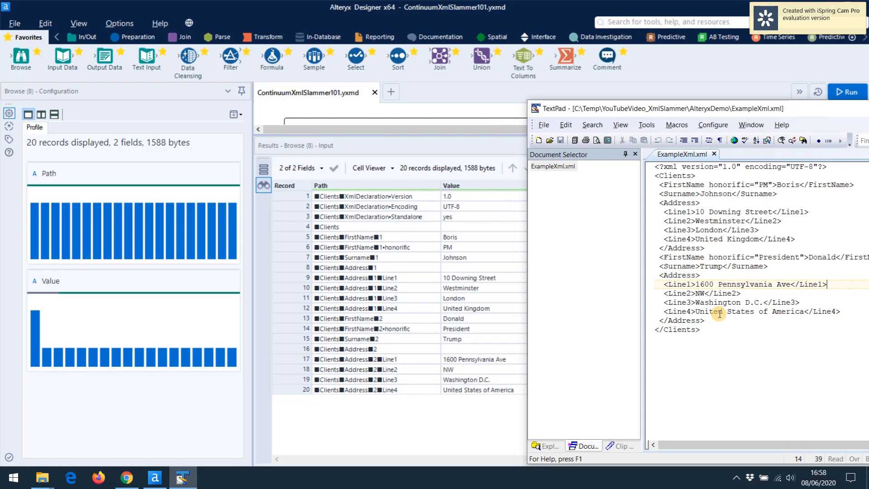
mouse_move(737, 324)
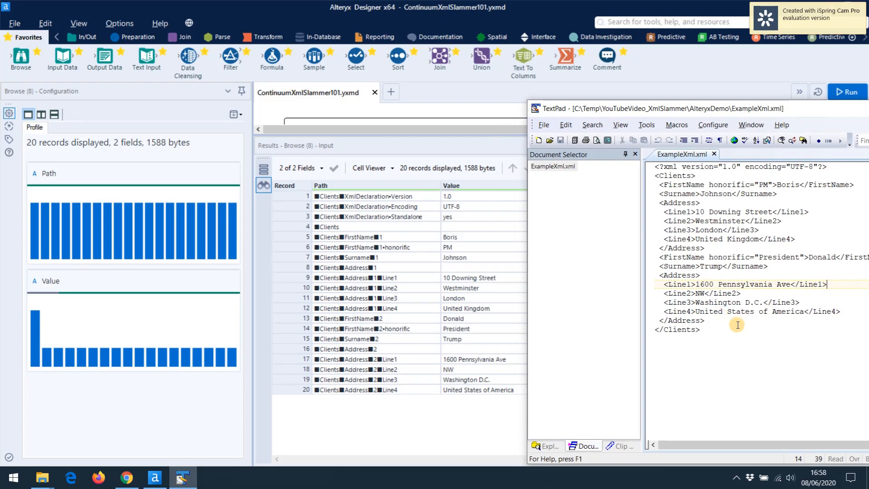
mouse_move(737, 229)
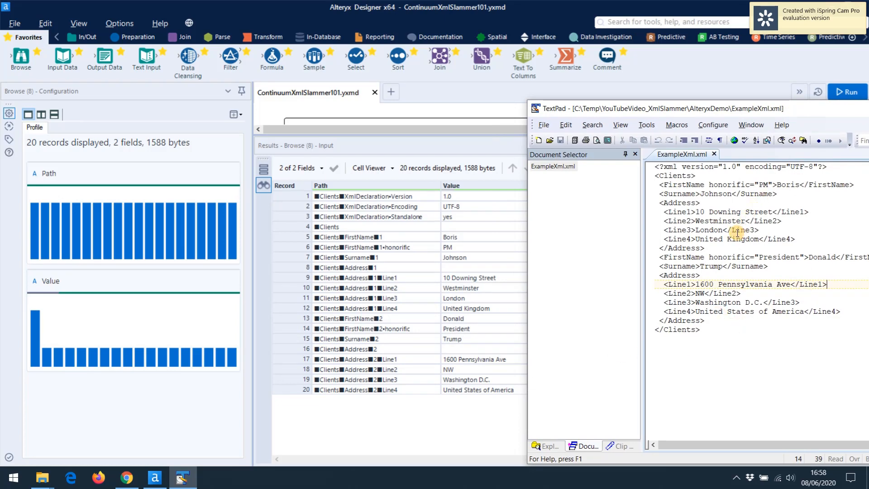
mouse_move(597, 303)
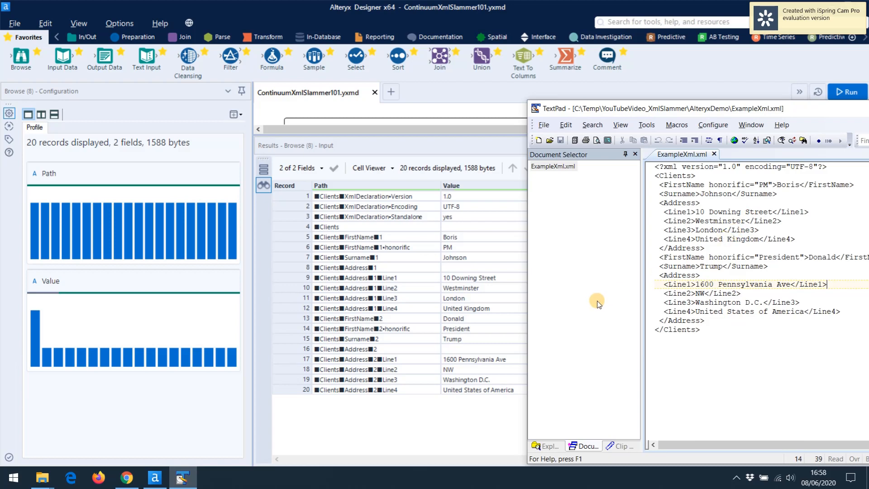
mouse_move(374, 239)
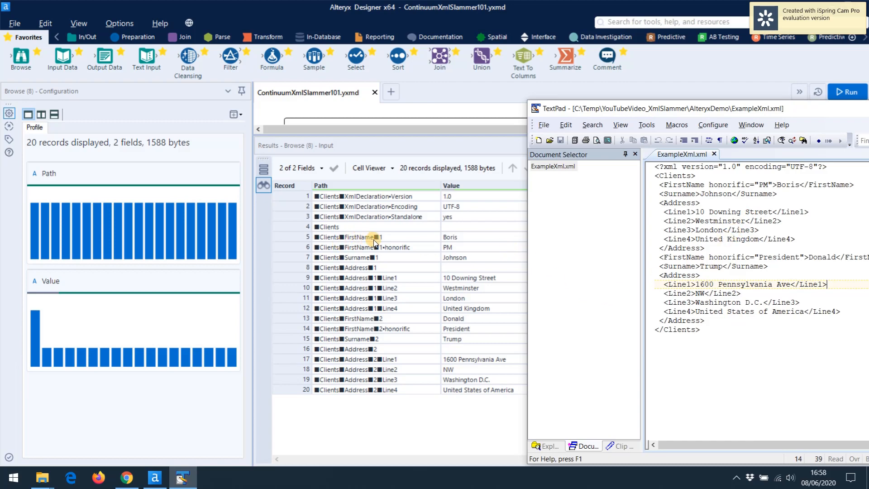
mouse_move(513, 242)
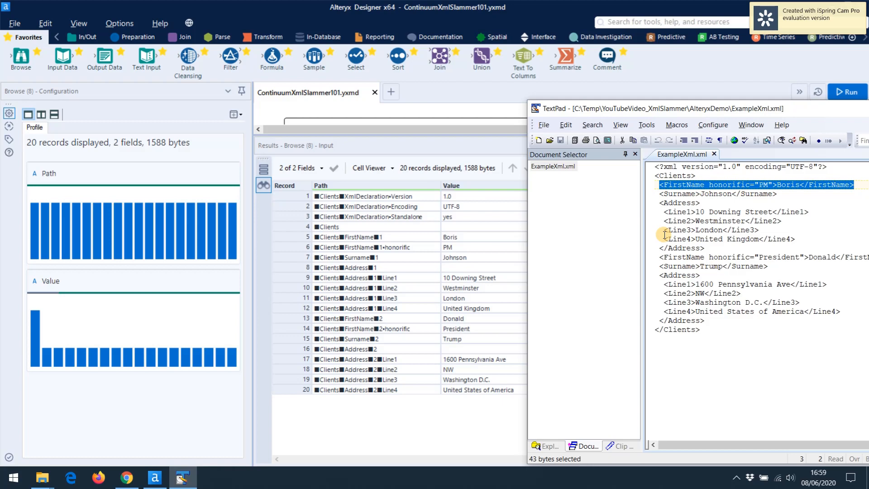
mouse_move(400, 232)
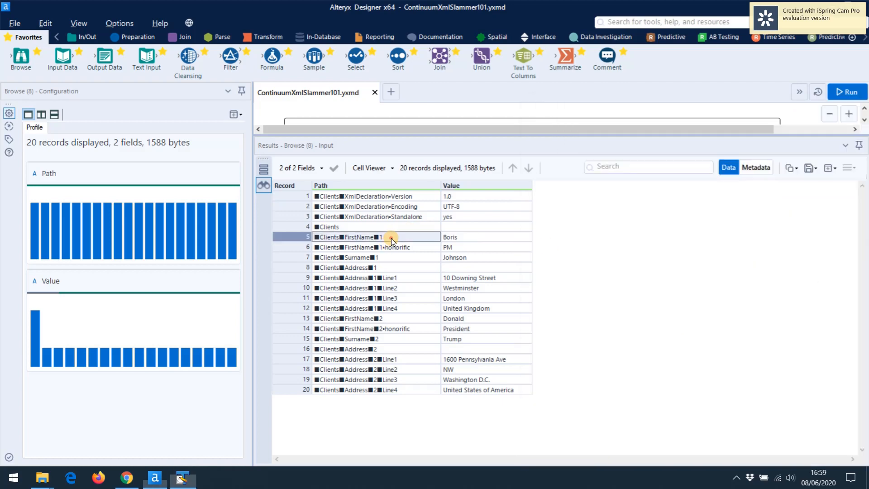
- Select the Boris FirstName record to compare with TextPad's XML source
left_click(368, 237)
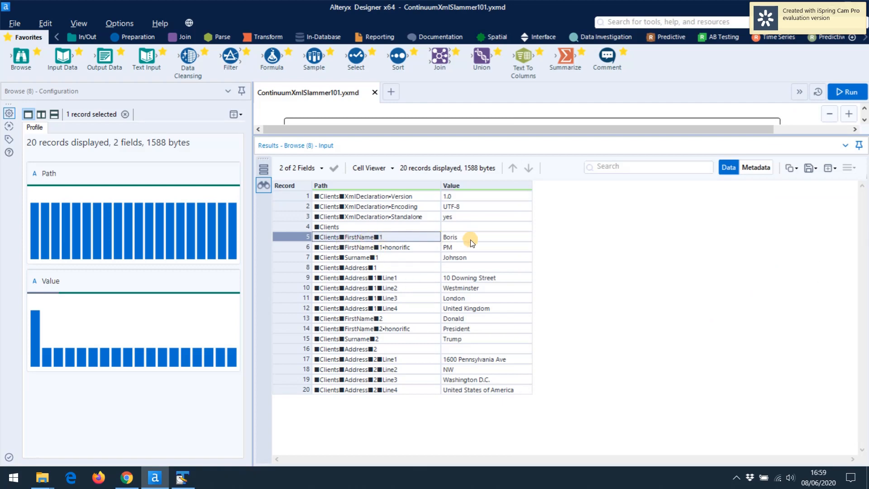
left_click(182, 477)
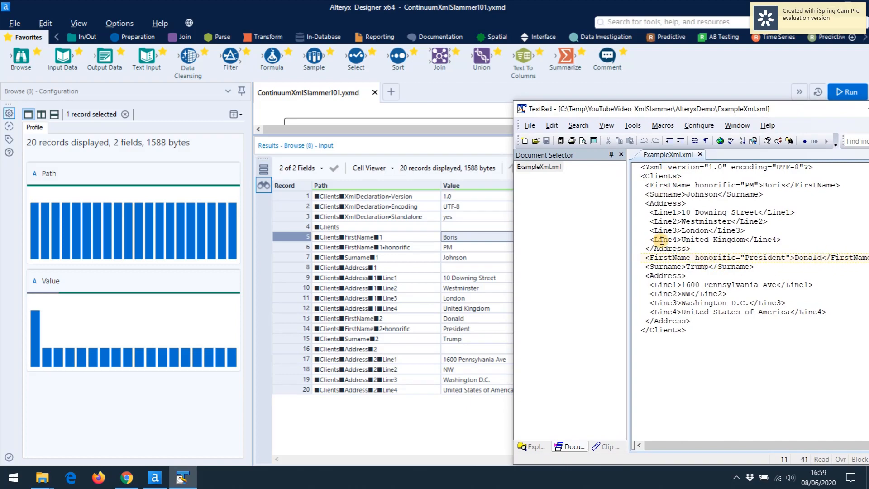
mouse_move(693, 267)
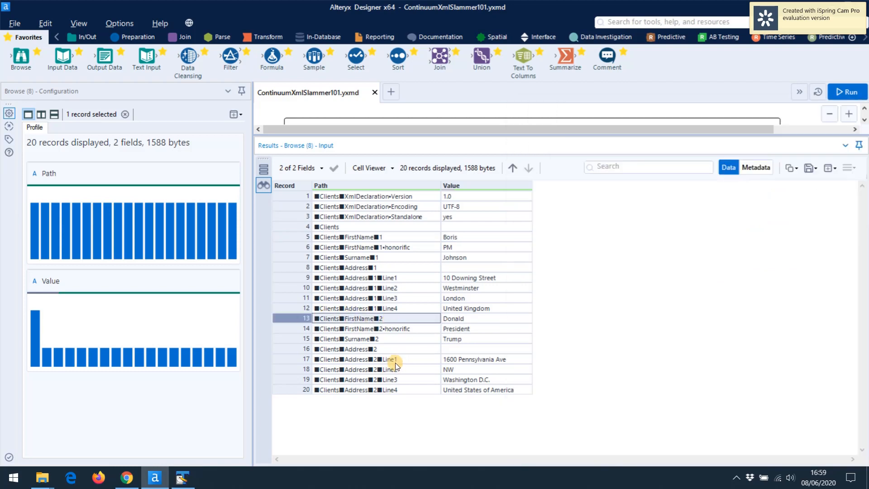
mouse_move(380, 318)
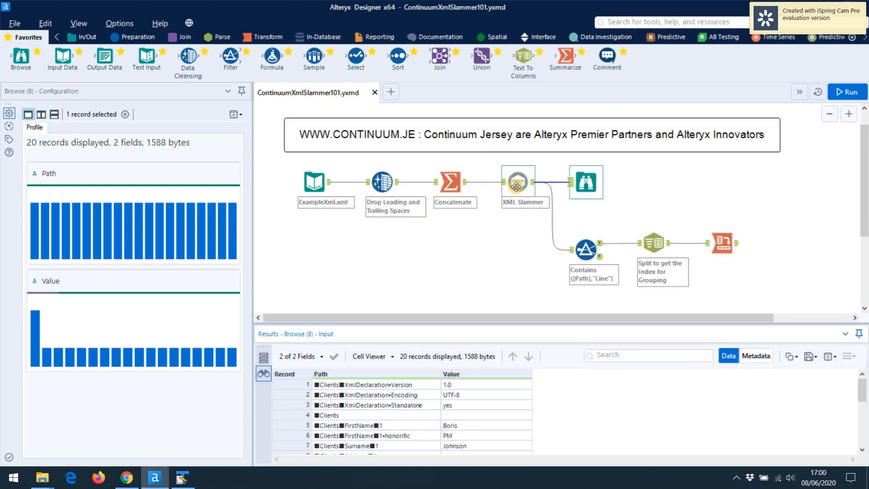
- Rerun with Index Groups off and enlarge the results table showing unindexed paths
left_click(518, 182)
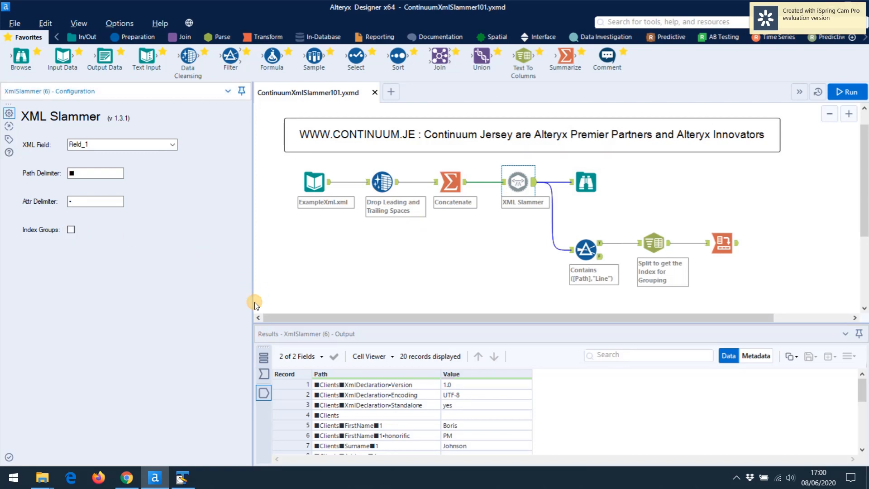
left_click(847, 92)
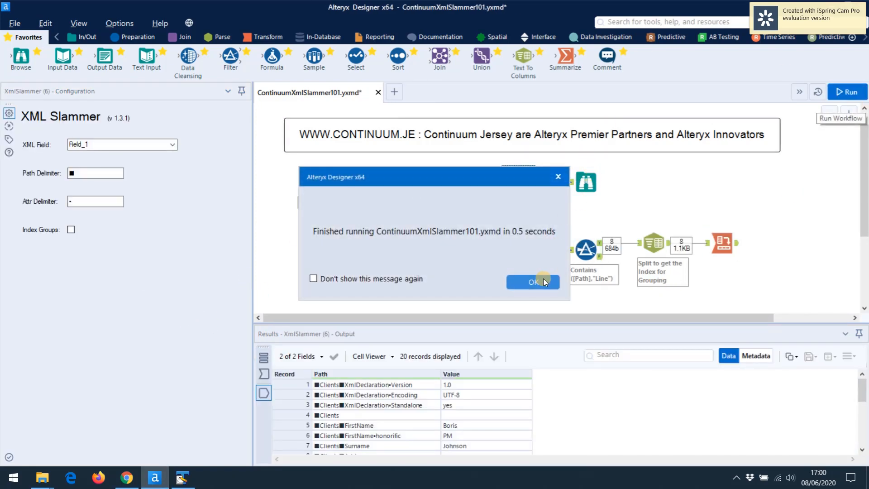
left_click(533, 282)
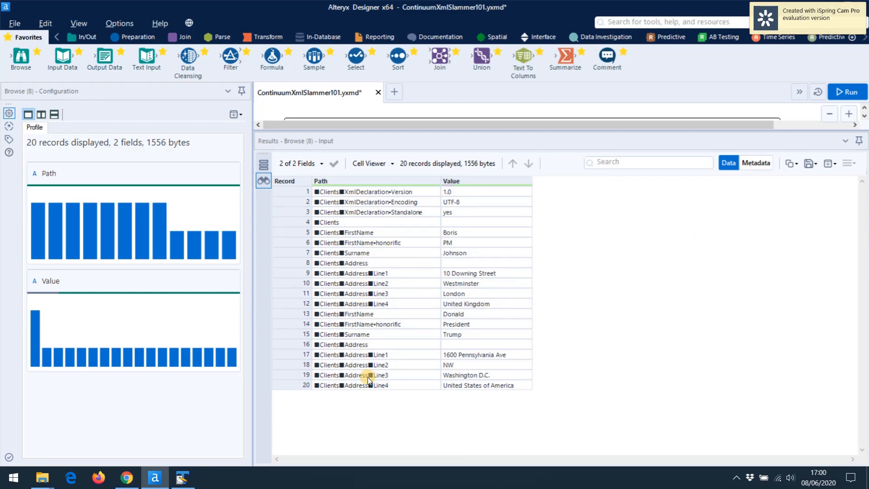
mouse_move(406, 258)
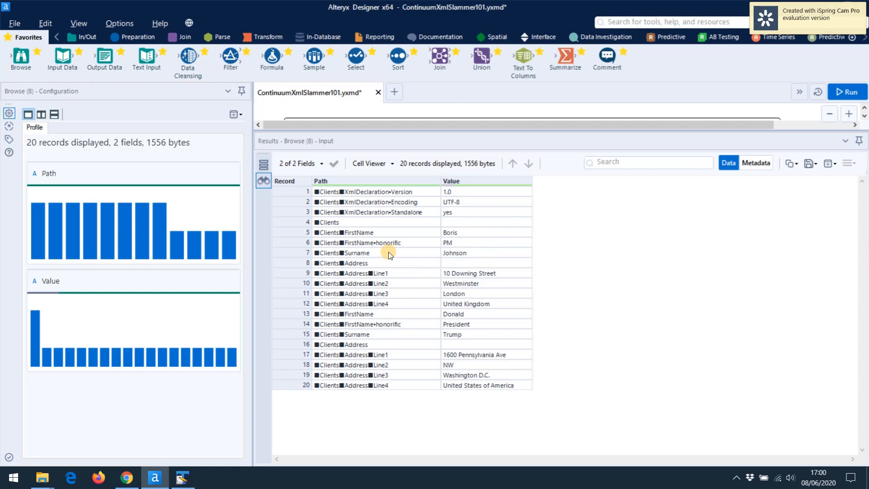
mouse_move(472, 286)
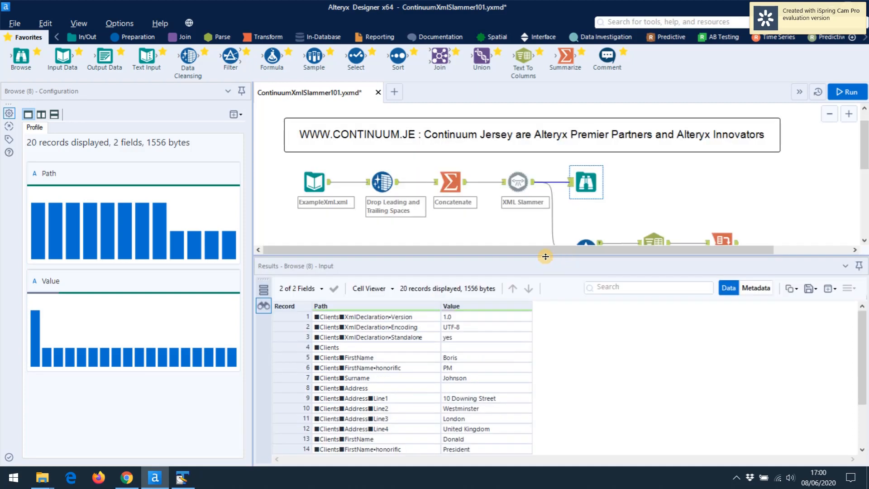
left_click_drag(545, 256, 551, 230)
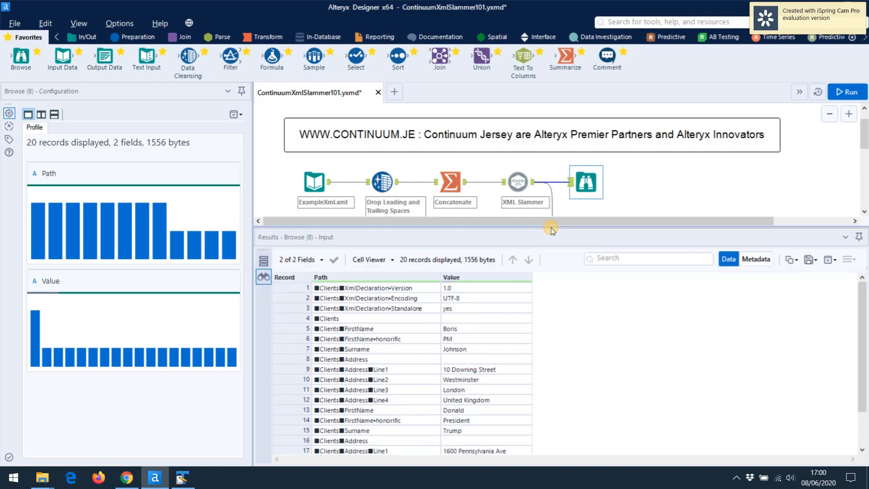
mouse_move(464, 367)
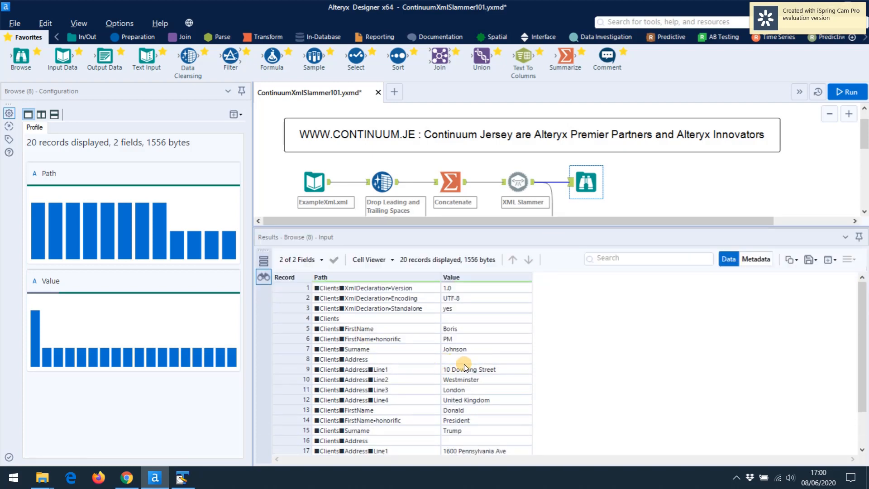
mouse_move(652, 350)
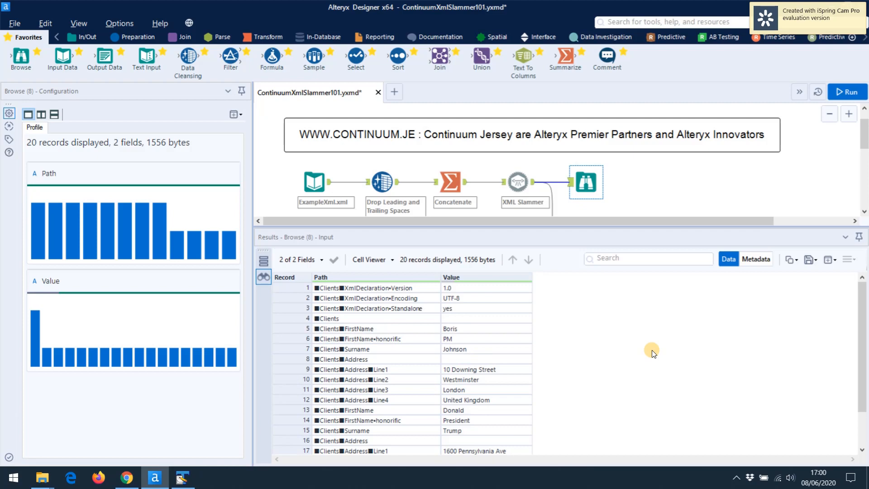
mouse_move(601, 236)
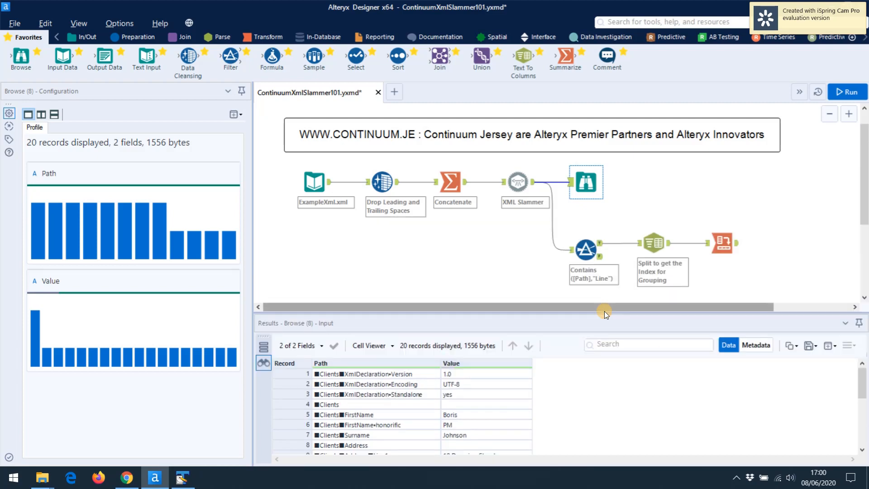
- Check the Line filter's Contains condition, then enable Index Groups in XML Slammer and rerun
left_click(586, 248)
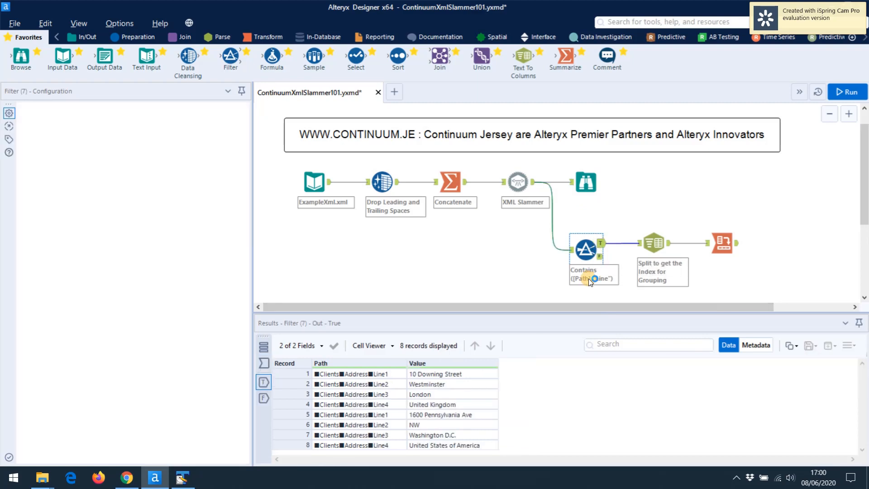
left_click(586, 249)
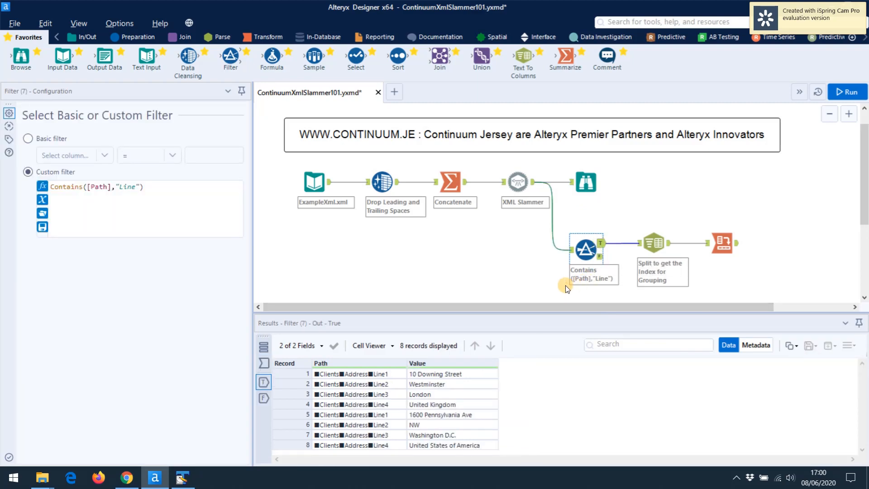
left_click(518, 181)
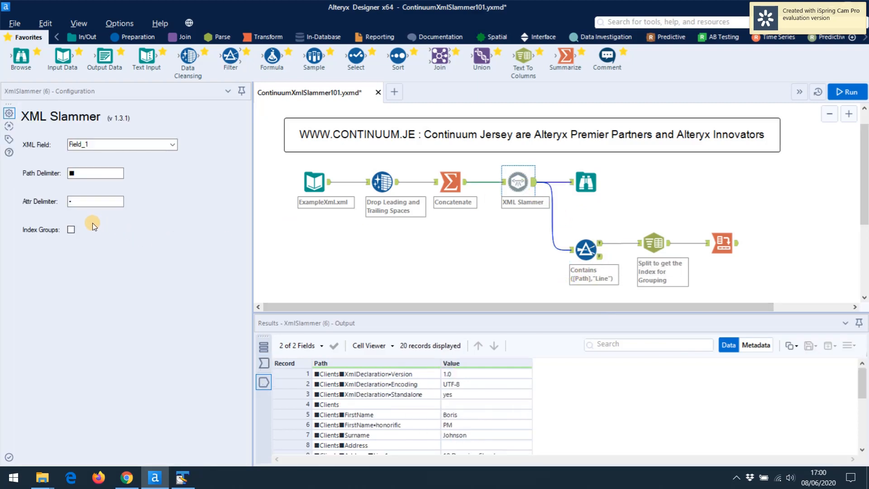
left_click(71, 229)
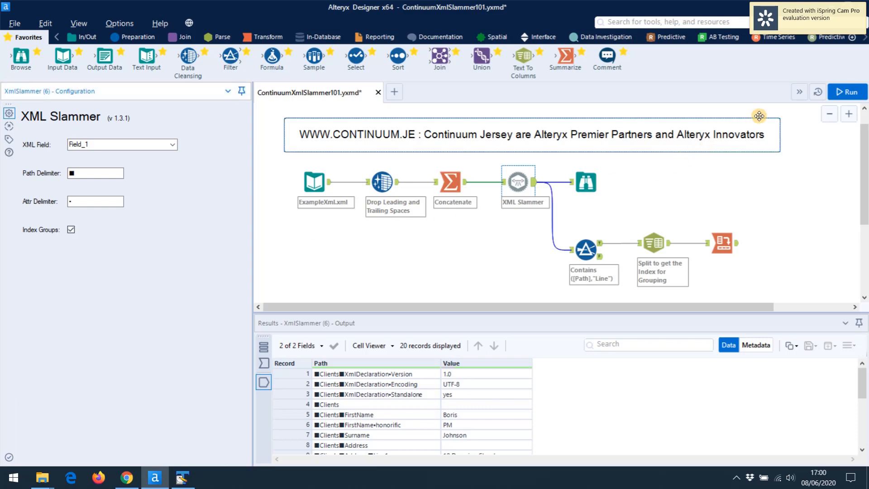
left_click(847, 92)
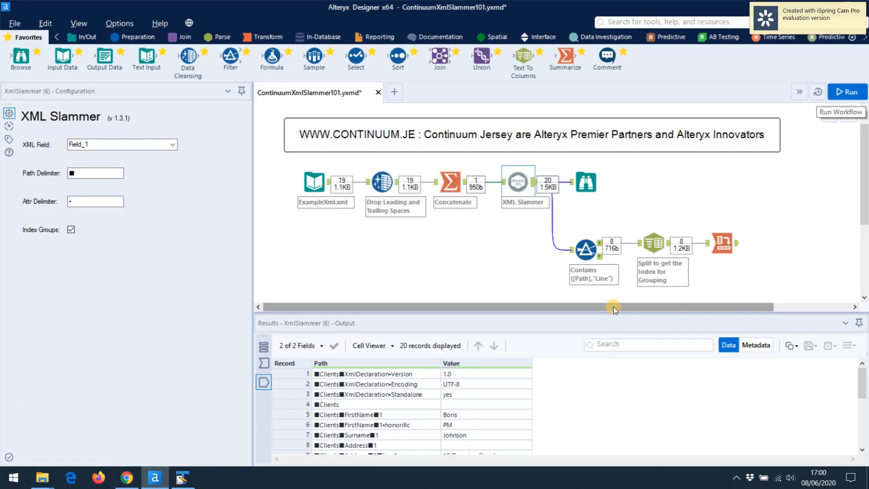
- Inspect the Line filter, the Text To Columns path split, and the two-row Cross Tab output
left_click(585, 248)
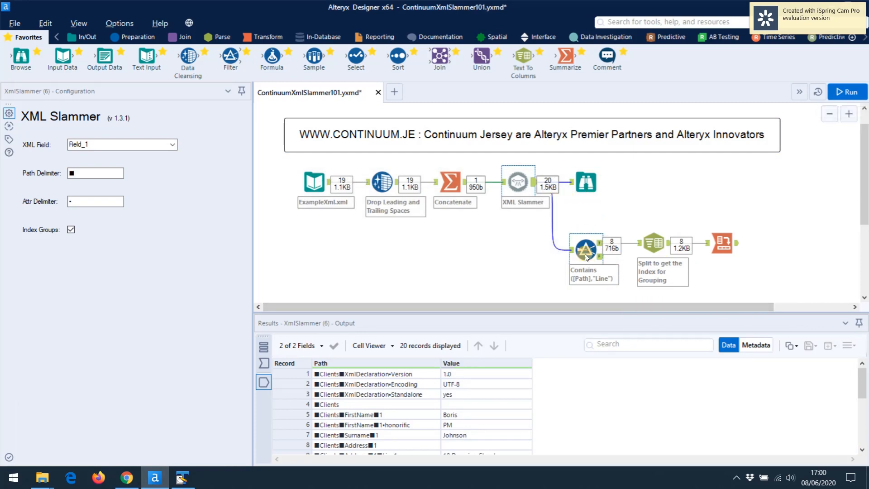
left_click(586, 248)
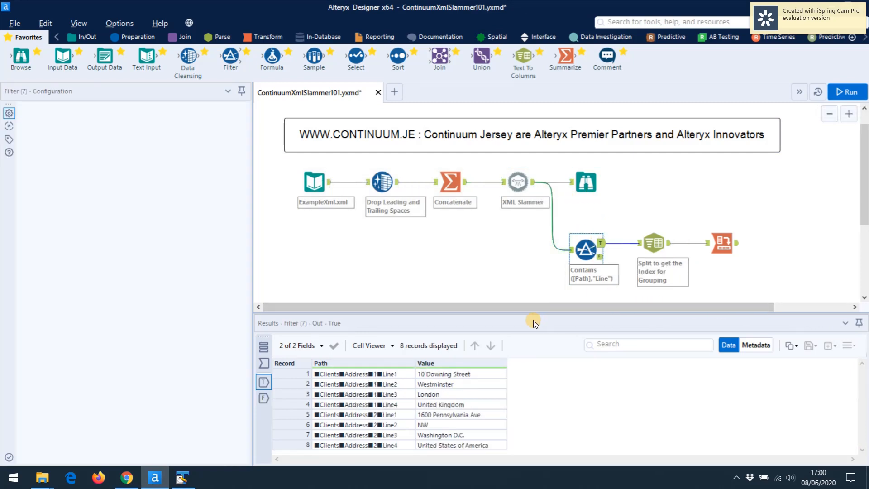
left_click(585, 249)
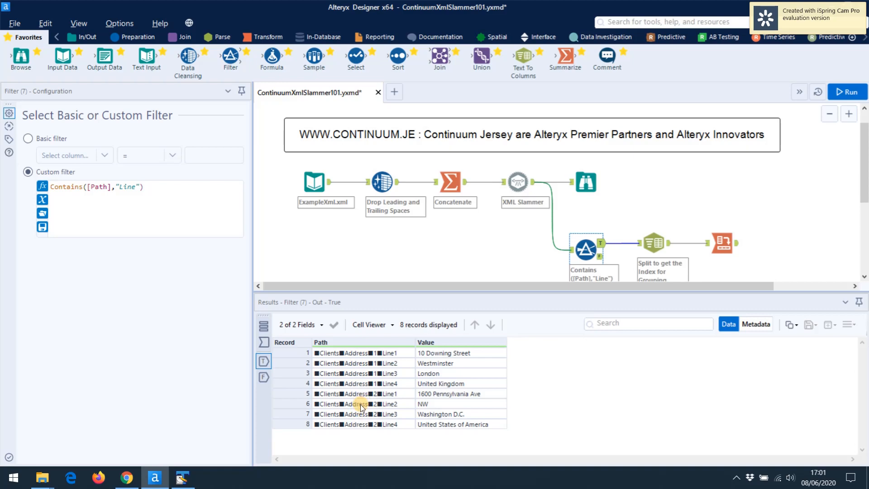
mouse_move(402, 375)
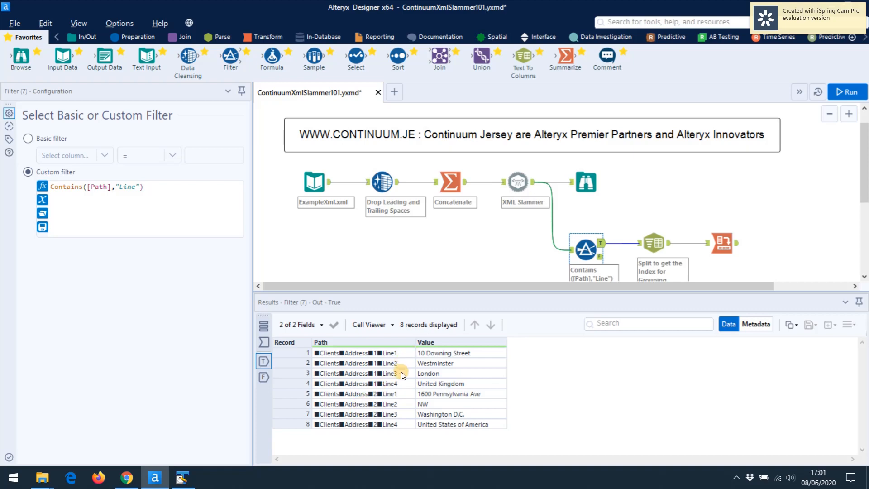
mouse_move(407, 393)
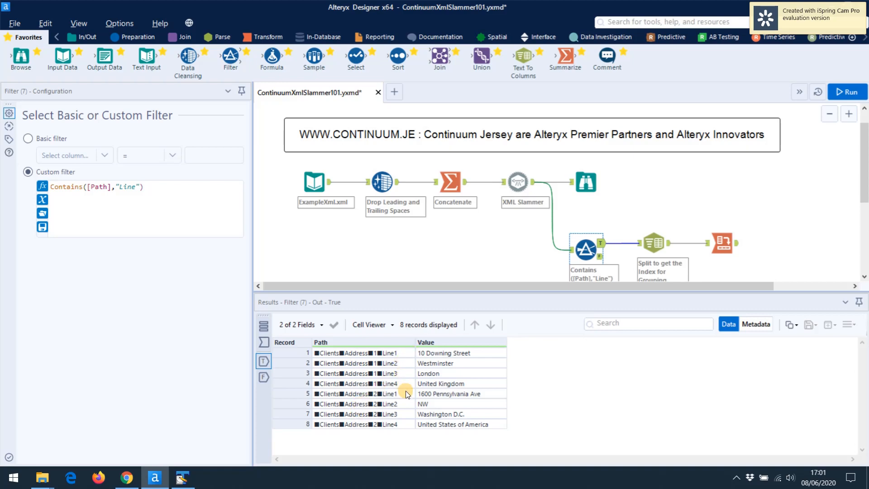
mouse_move(404, 419)
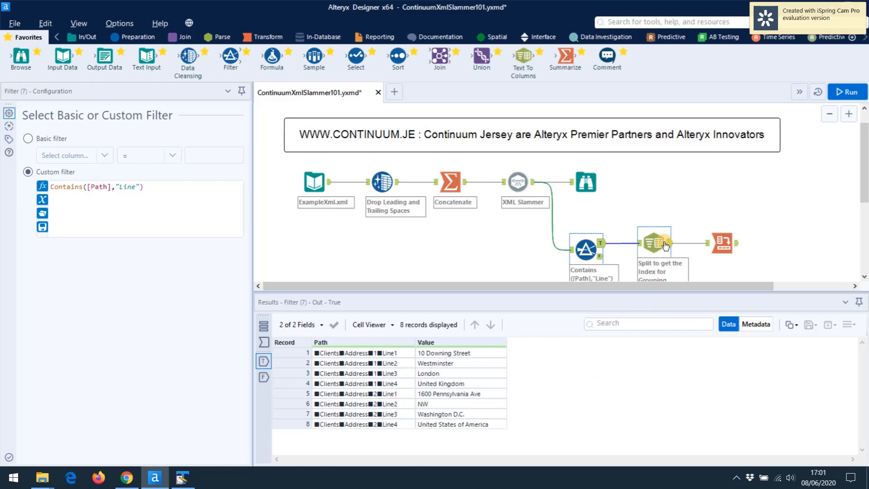
mouse_move(655, 241)
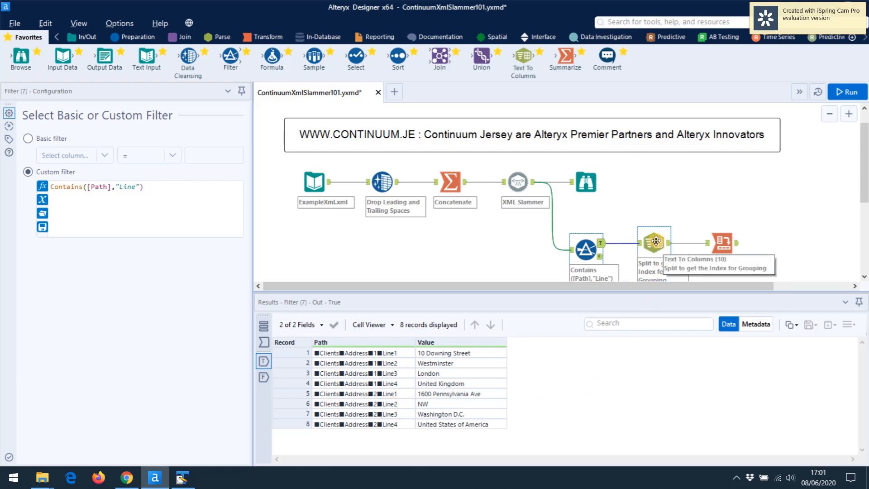
left_click(655, 244)
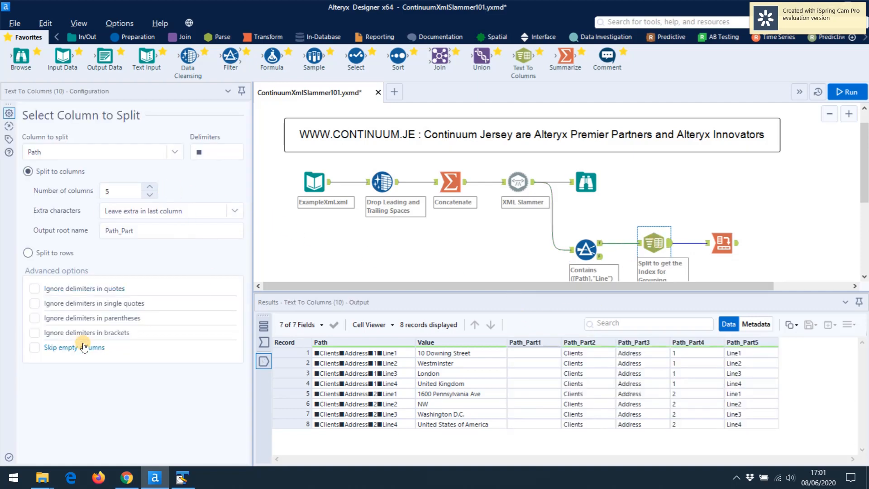
left_click(217, 152)
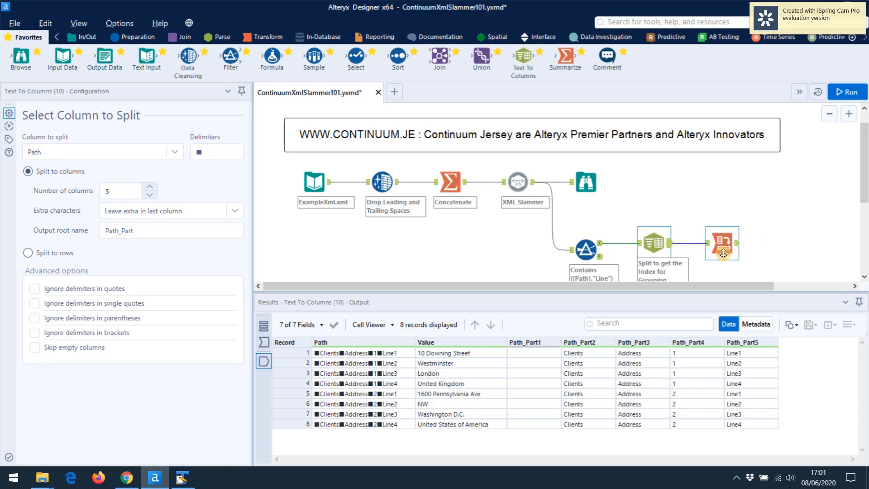
left_click(722, 242)
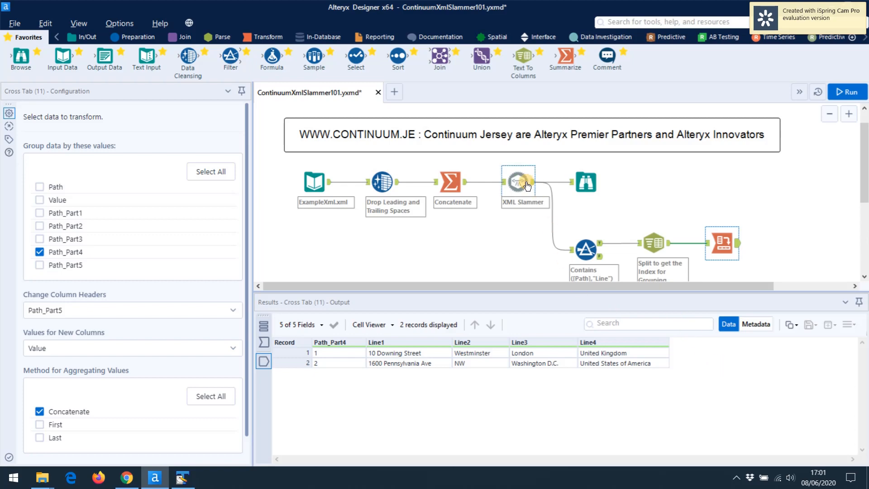
- Set XML Slammer's path delimiter to a backslash, rerun, and view the output
left_click(517, 181)
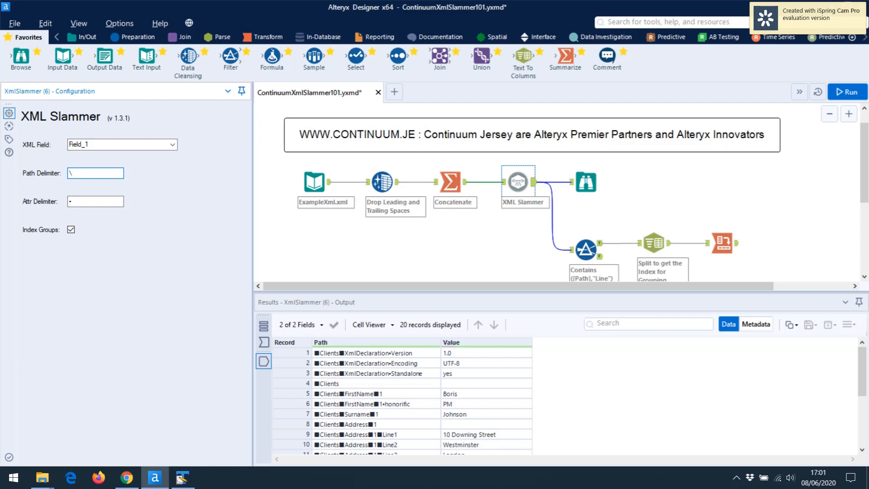
mouse_move(152, 232)
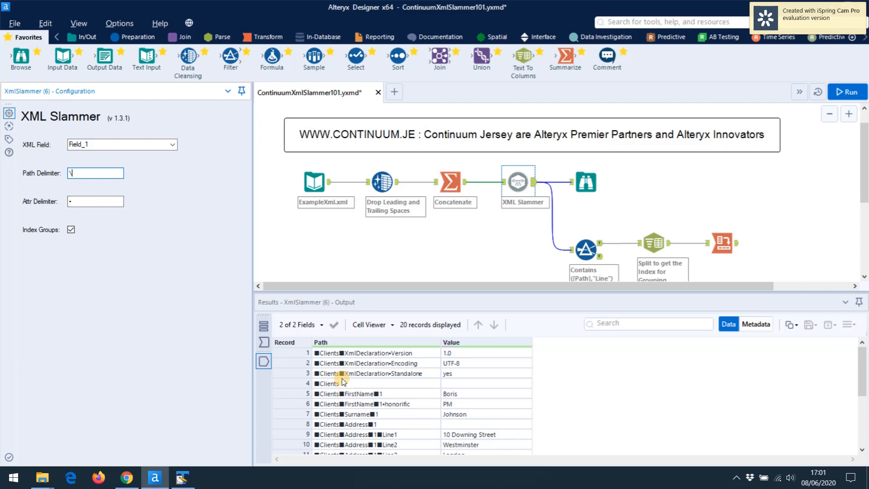
mouse_move(854, 95)
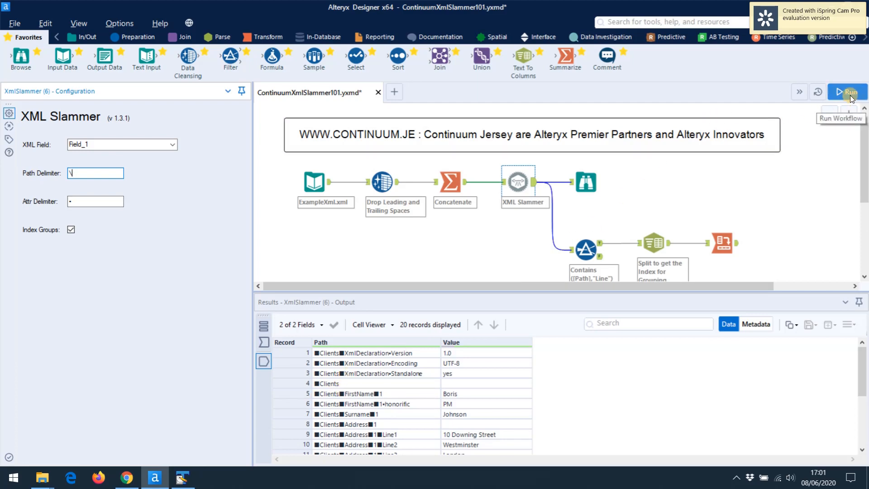
left_click(847, 92)
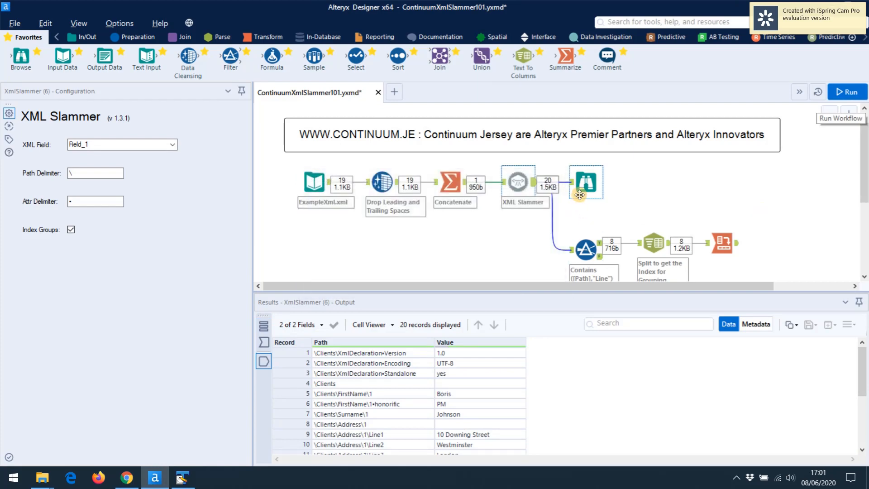
left_click(585, 182)
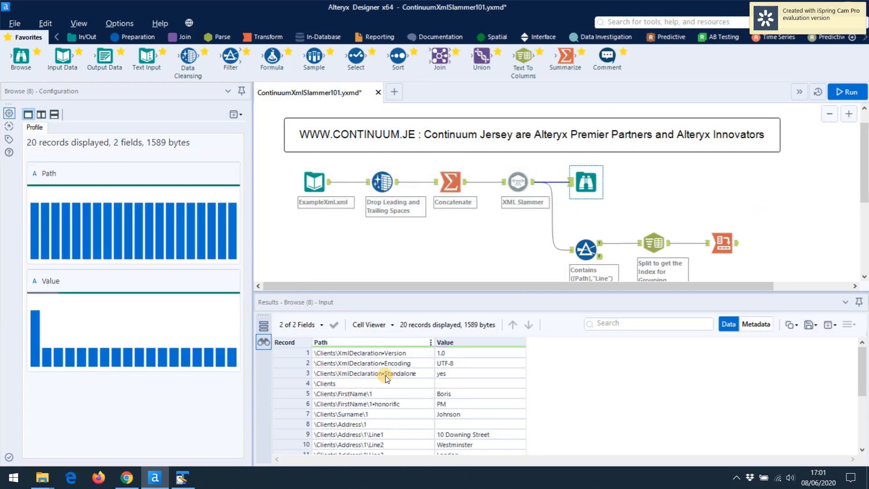
- Set the attribute delimiter to a period, rerun, and inspect a record's path
left_click(517, 181)
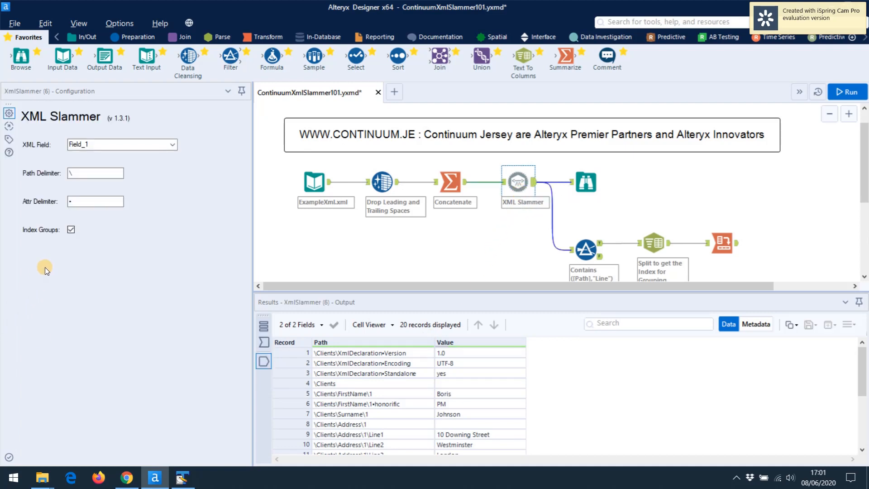
left_click(95, 202)
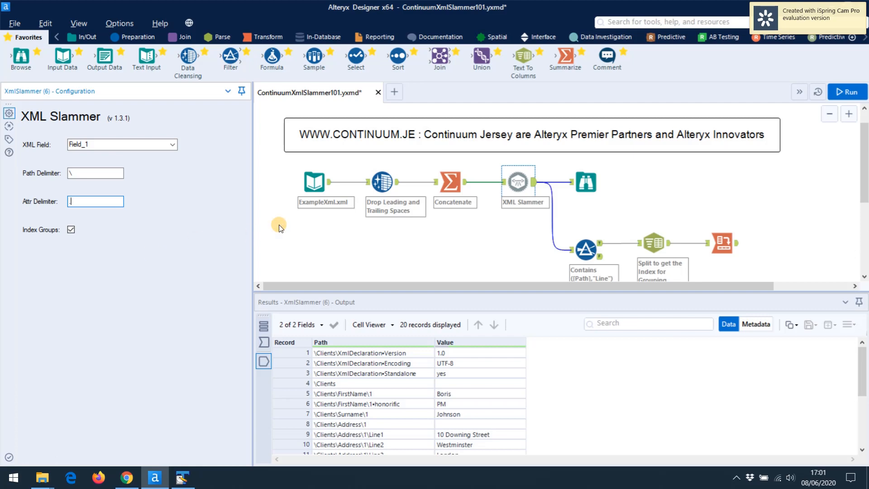
mouse_move(355, 380)
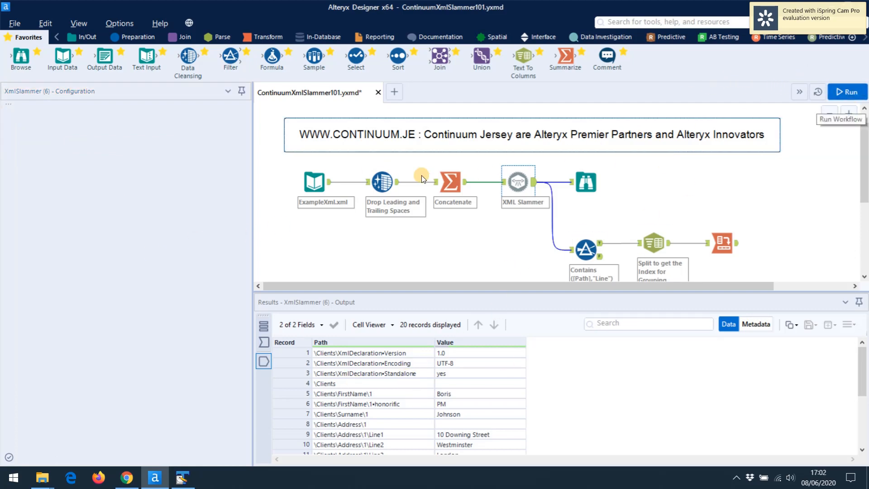
left_click(848, 91)
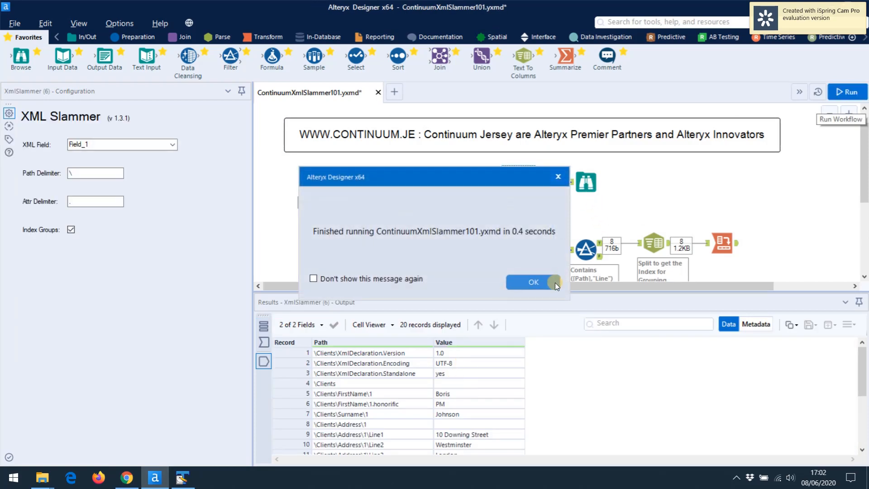
left_click(534, 282)
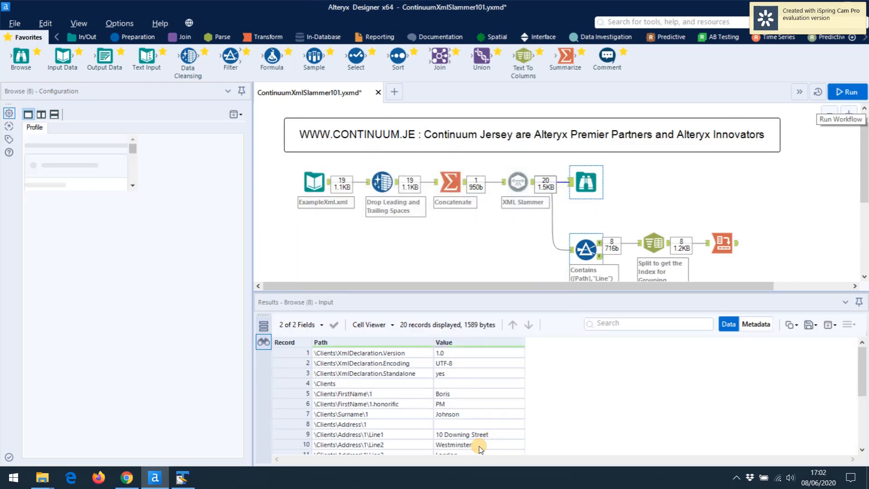
left_click(356, 404)
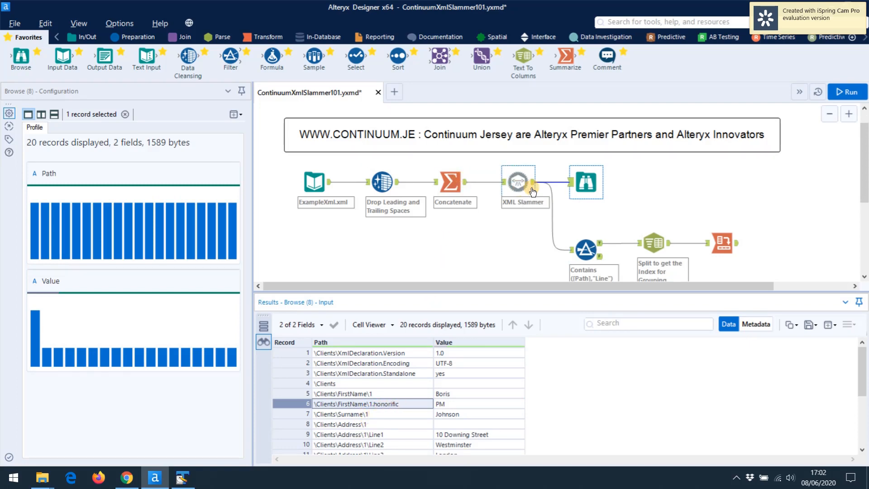
- Highlight honorific="President" in TextPad, then return to Alteryx's FirstName\1.honorific record
left_click(180, 477)
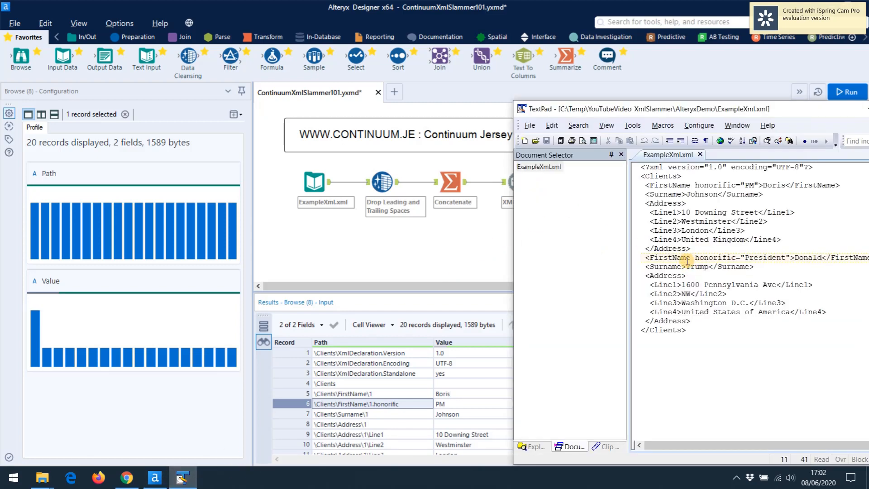
mouse_move(677, 267)
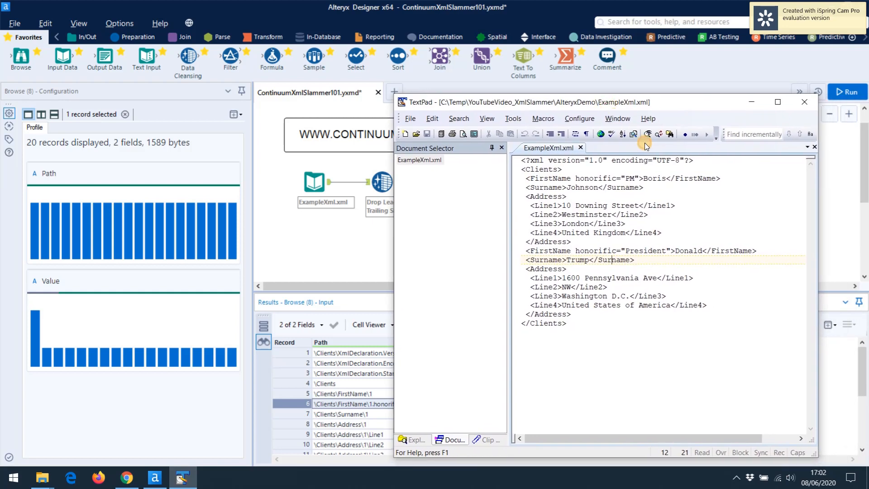
double_click(595, 178)
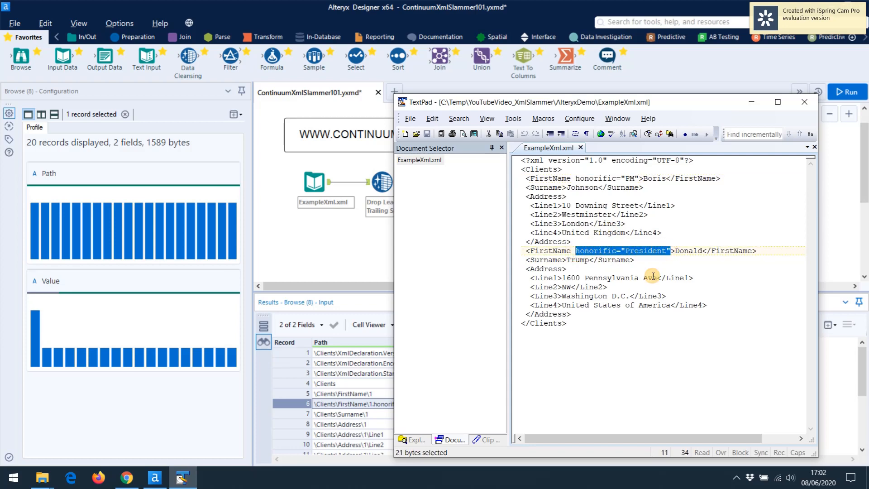
mouse_move(590, 331)
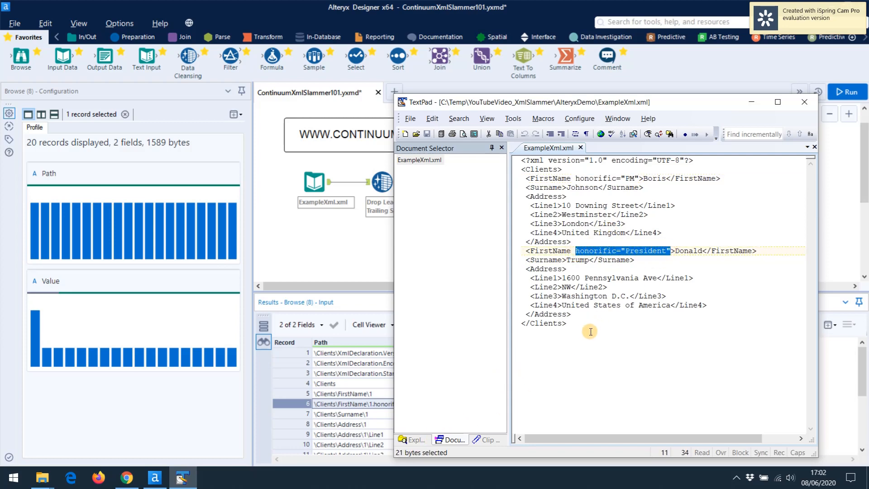
mouse_move(591, 332)
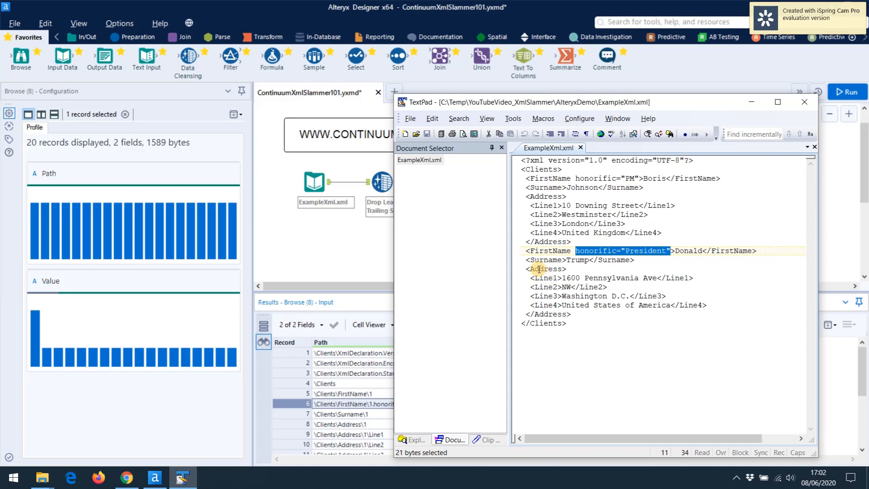
mouse_move(632, 295)
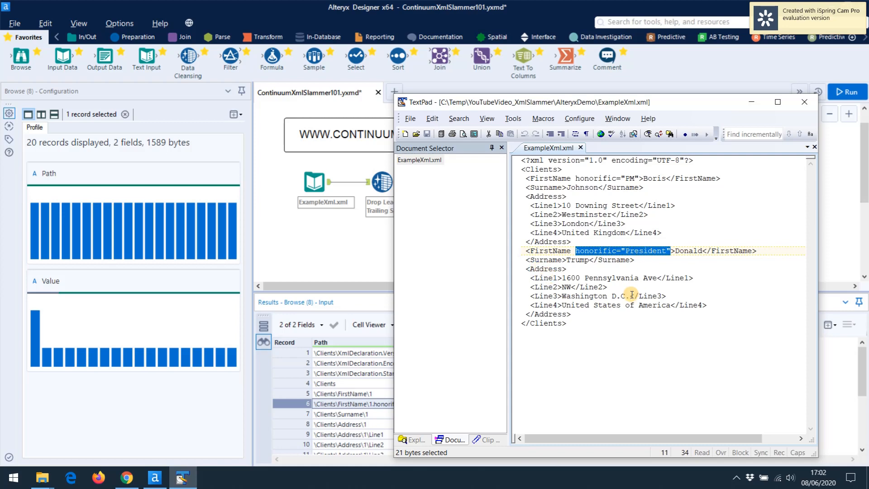
left_click(692, 251)
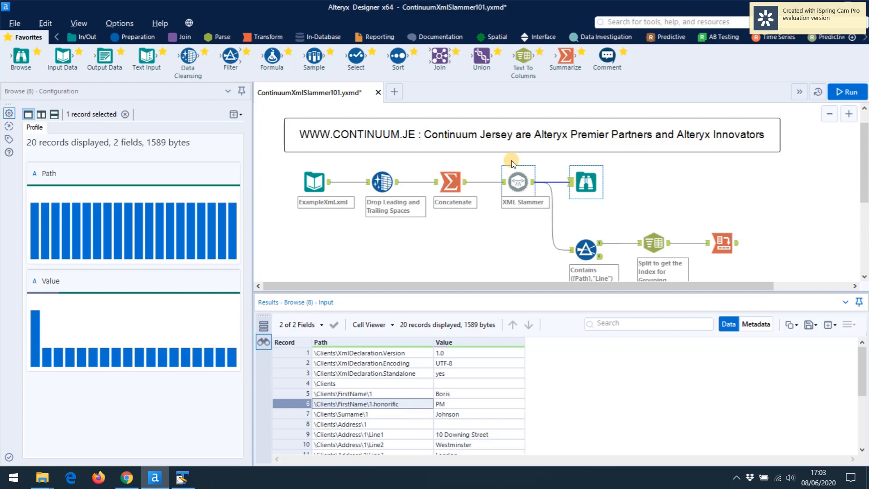
- Set the Text To Columns delimiter to a backslash and rerun the workflow
left_click(517, 182)
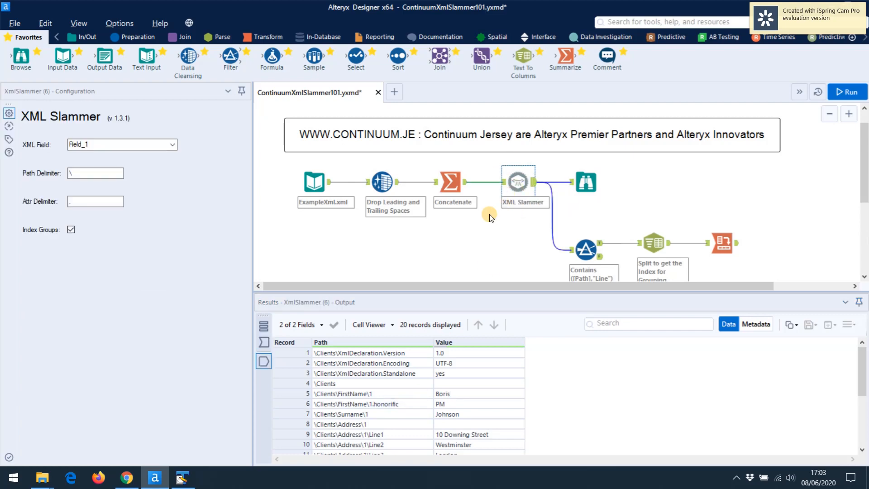
left_click(654, 243)
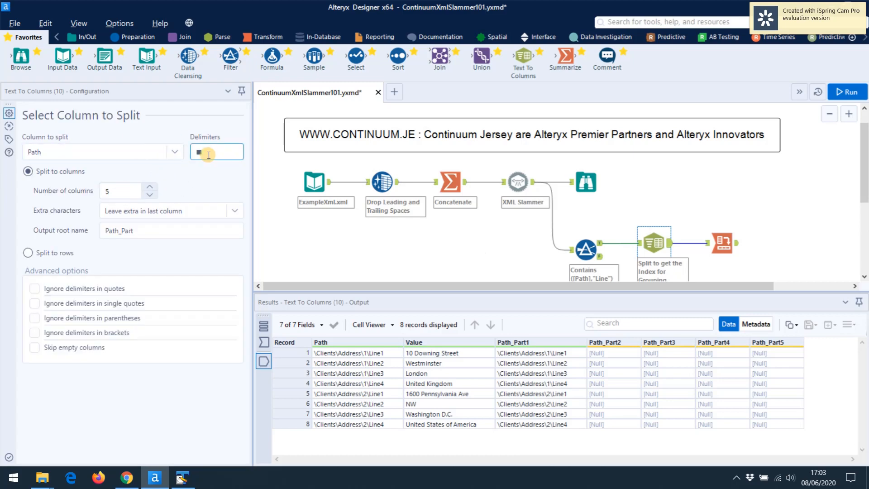
type("\\")
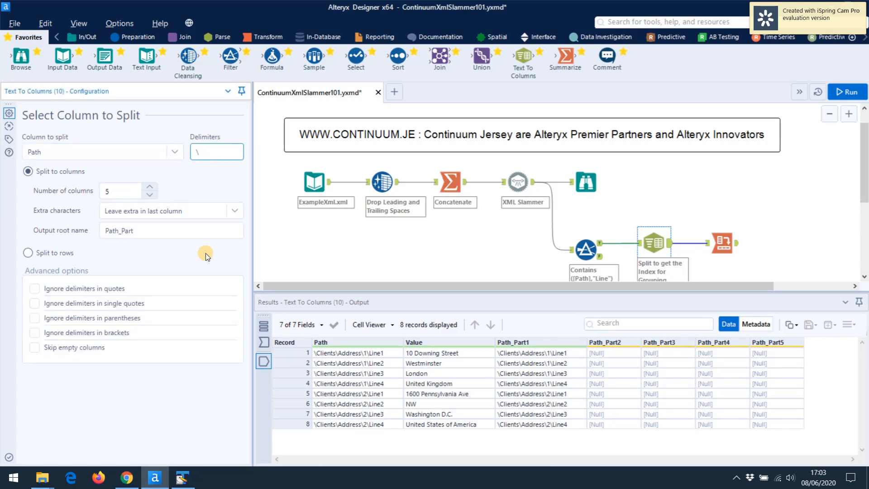
mouse_move(841, 95)
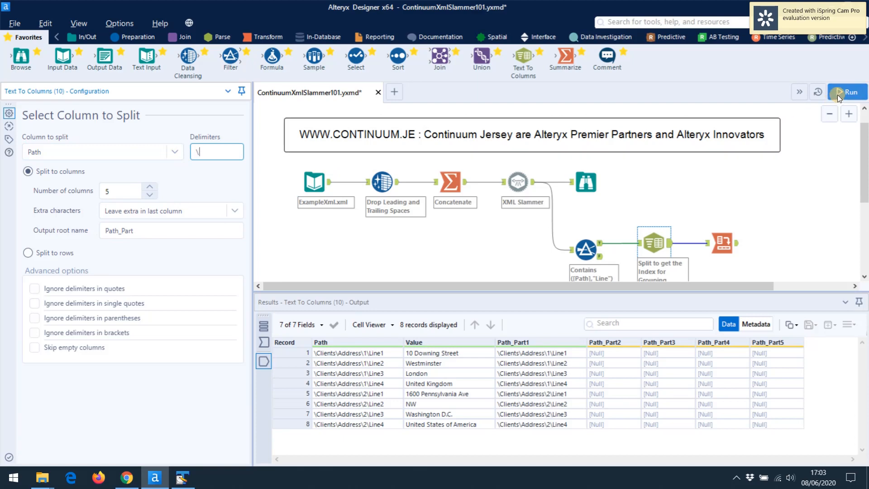
left_click(848, 92)
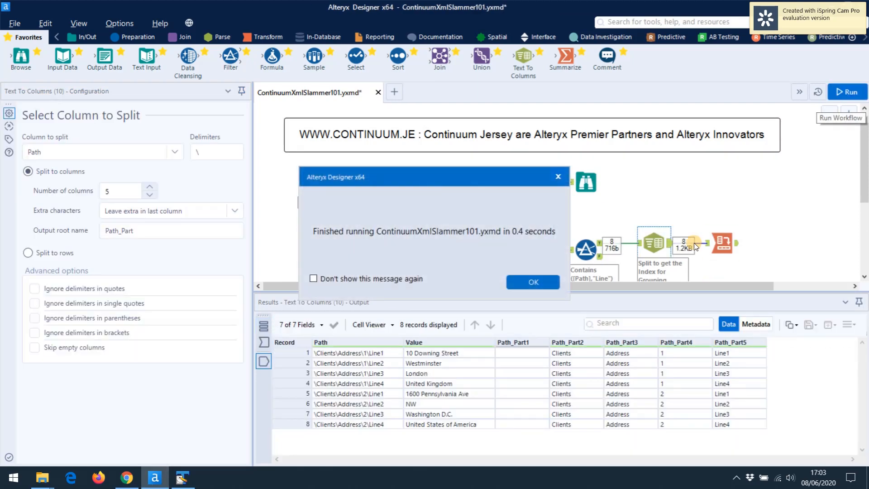
left_click(532, 282)
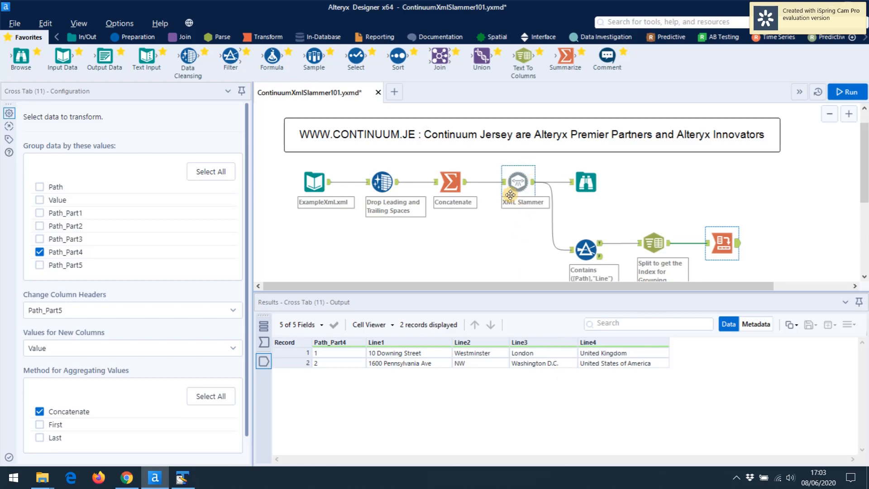
- Refresh the ExampleXml.xml Input Data preview, showing two address rows with Line1–Line4
left_click(518, 181)
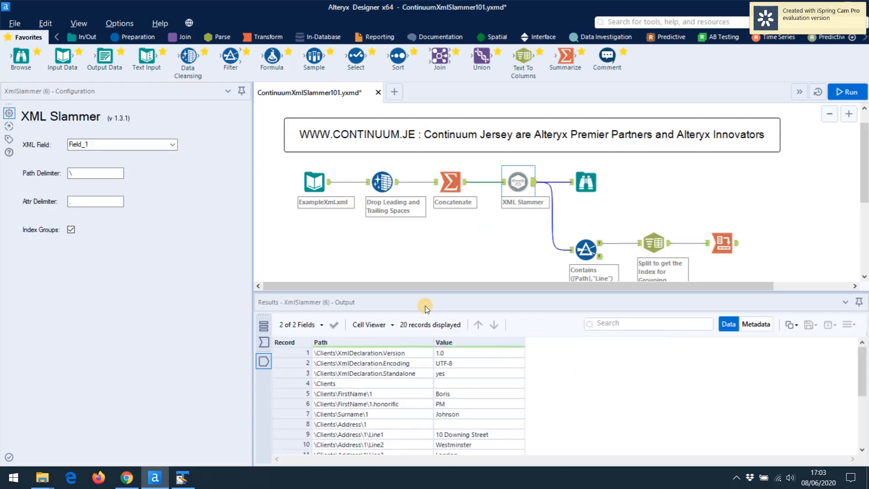
mouse_move(415, 300)
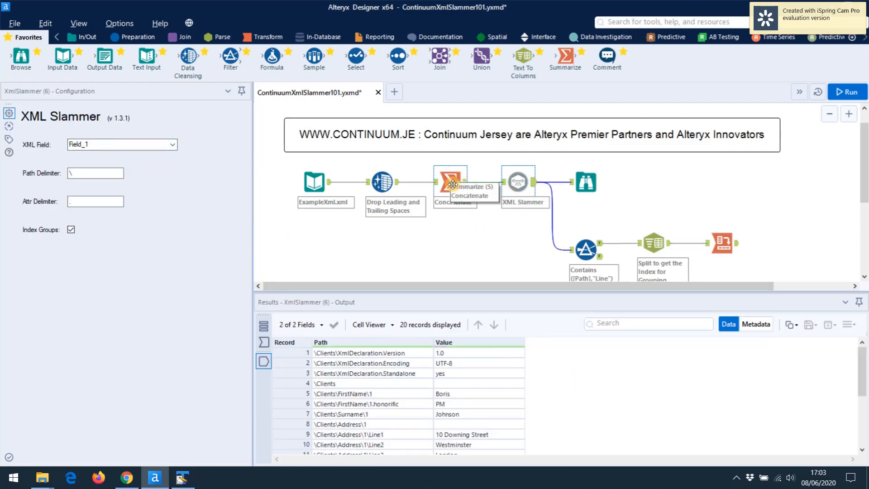
mouse_move(330, 182)
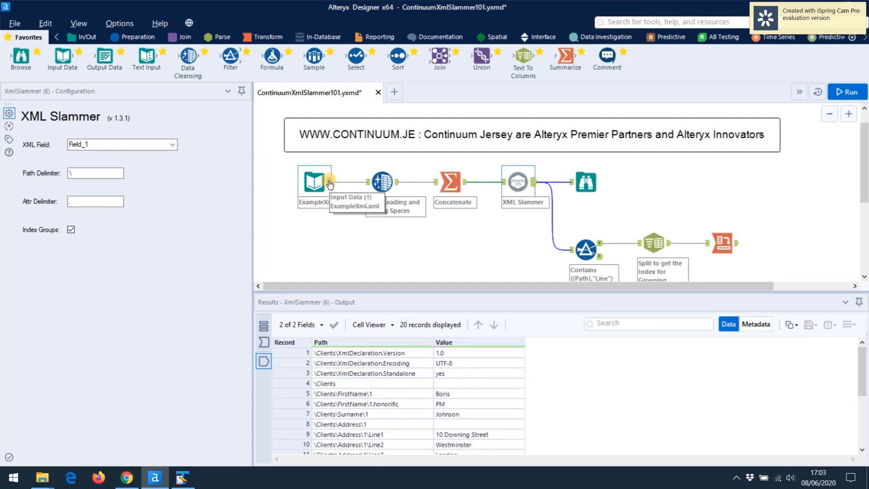
left_click(314, 181)
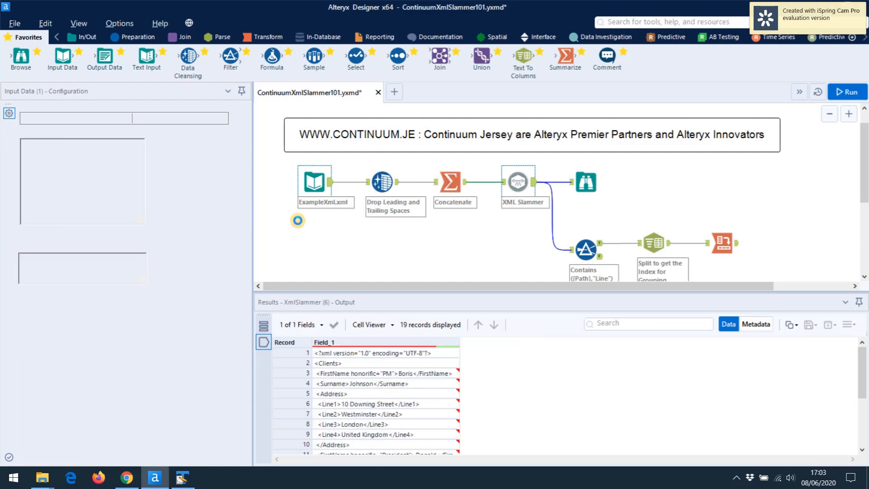
left_click(314, 181)
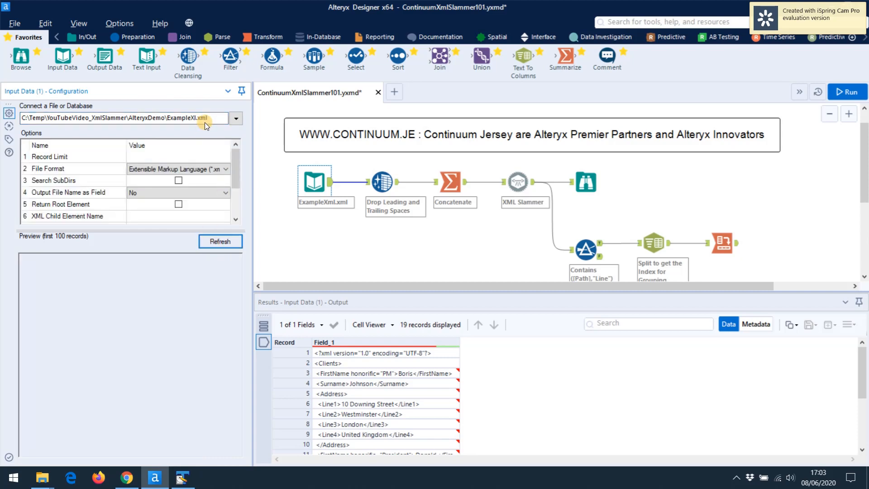
mouse_move(249, 123)
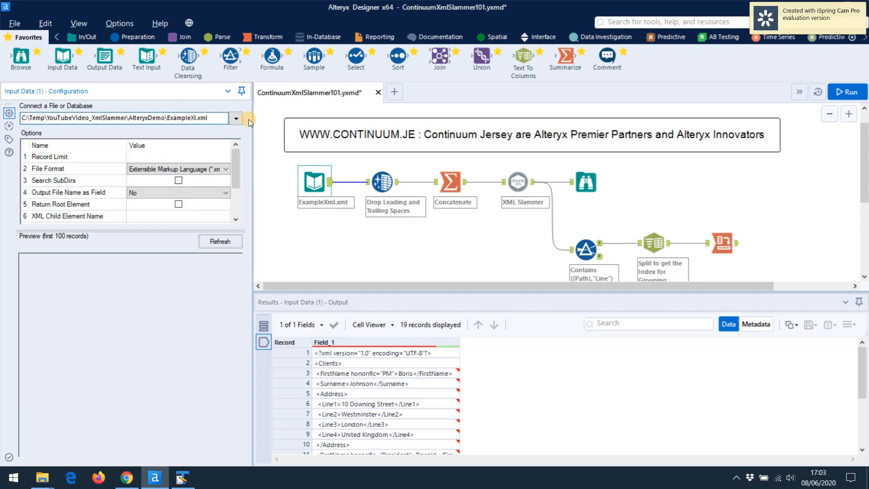
left_click(220, 241)
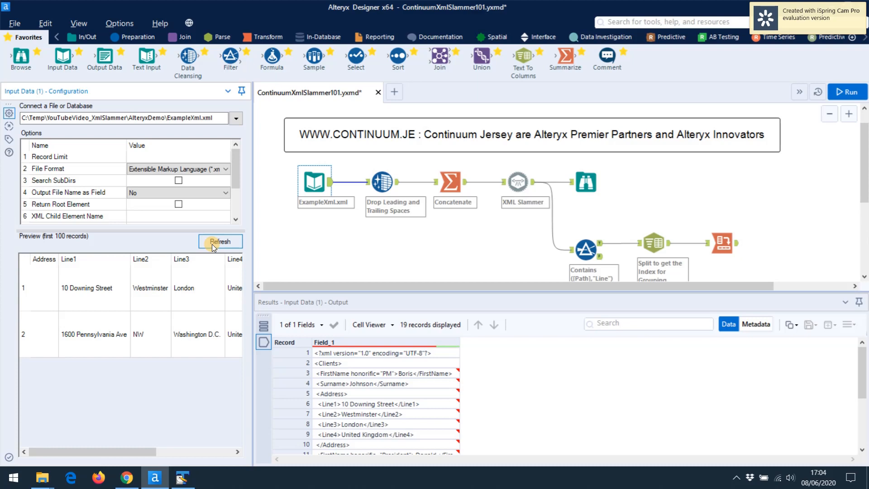
mouse_move(252, 188)
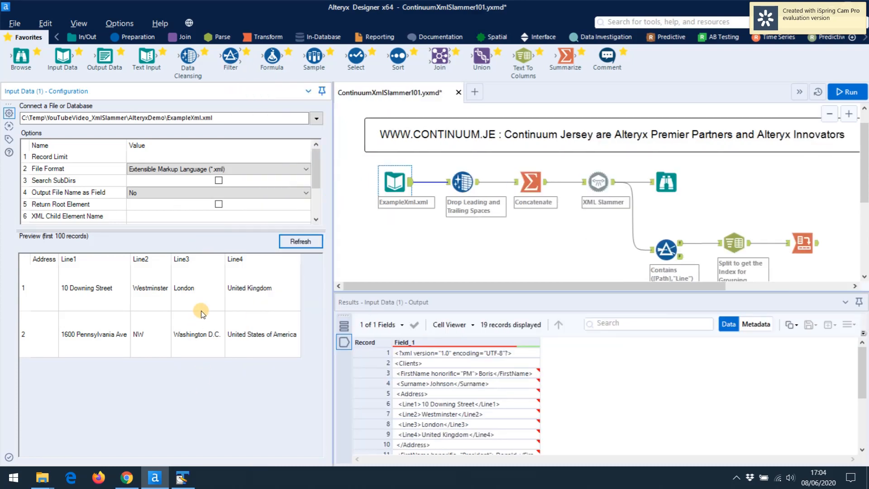
mouse_move(205, 305)
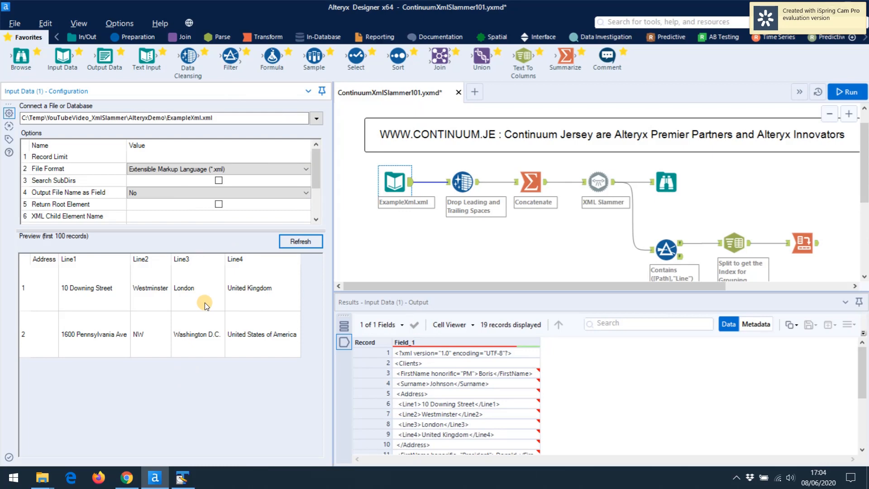
mouse_move(265, 275)
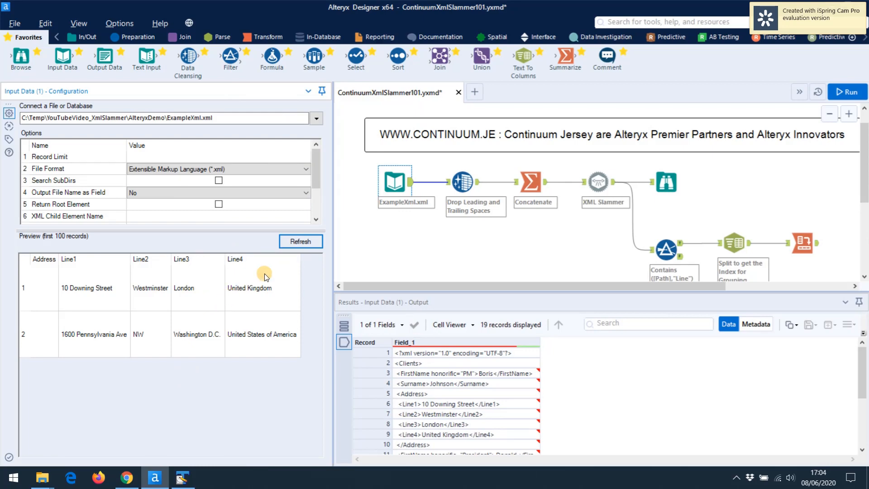
mouse_move(268, 297)
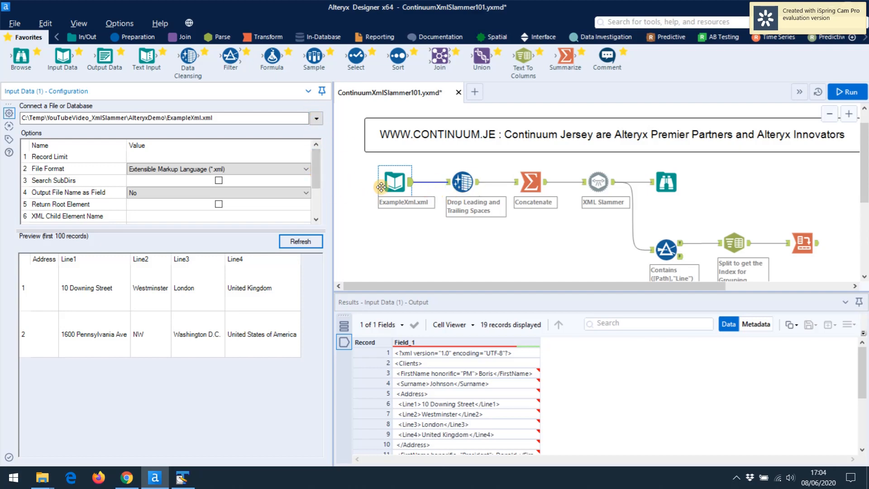
mouse_move(276, 180)
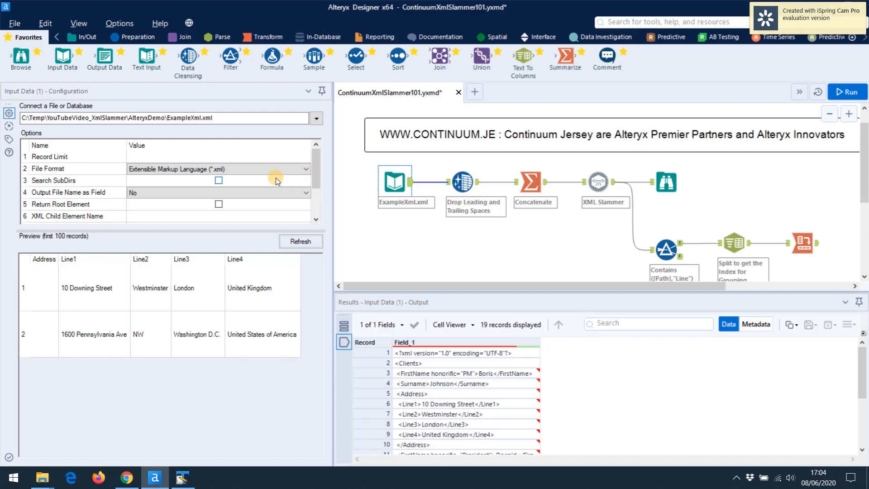
mouse_move(282, 153)
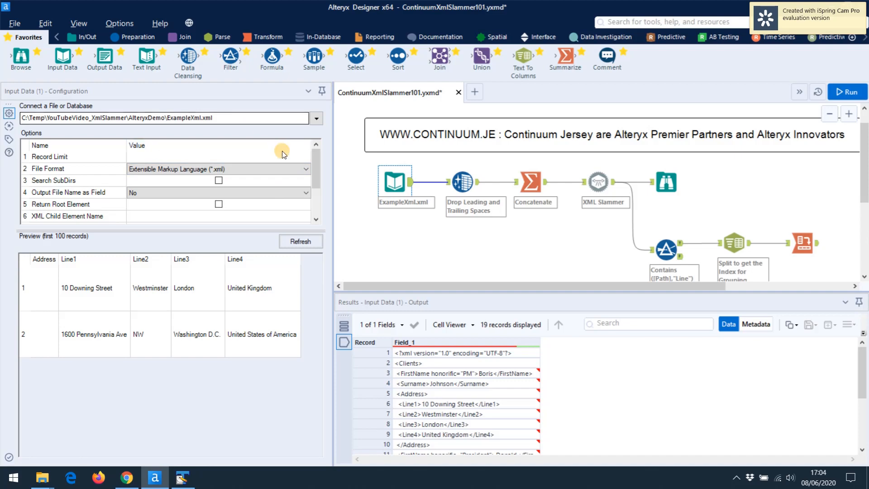
- Read ExampleXml.xml as Comma Separated Value (*.csv) with \0 as the delimiter
left_click(306, 169)
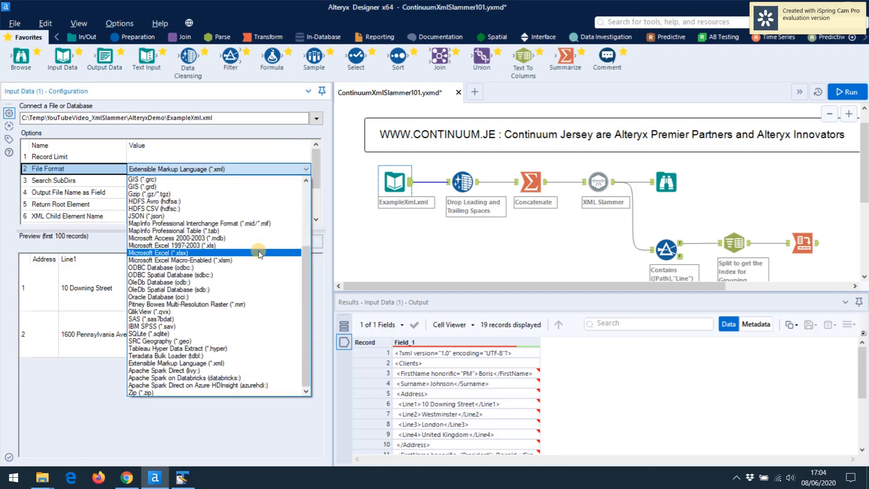
mouse_move(255, 209)
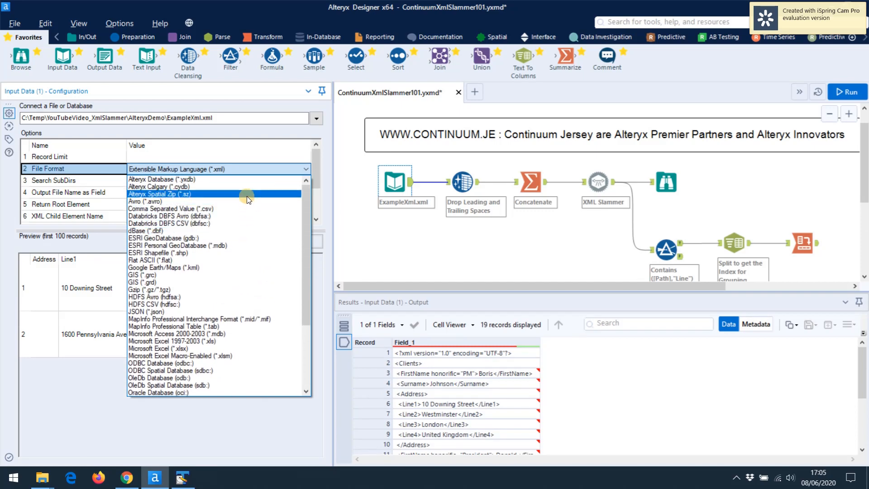
left_click(169, 209)
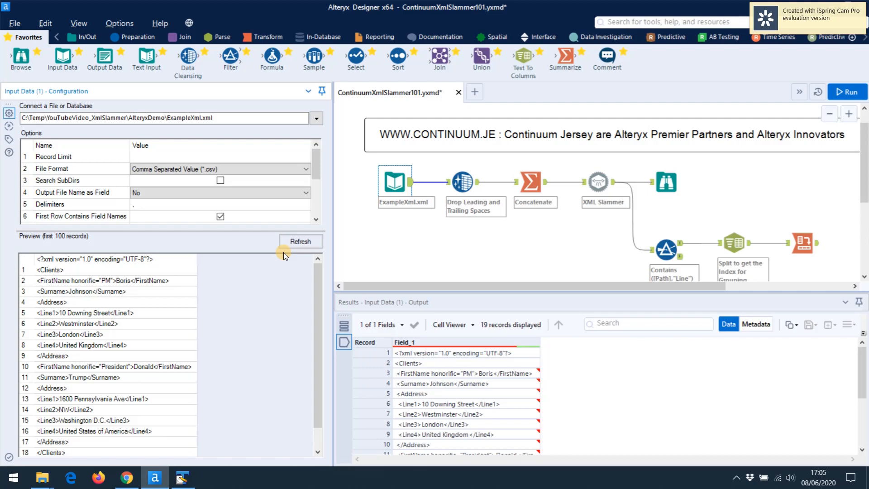
mouse_move(261, 265)
type("\\0")
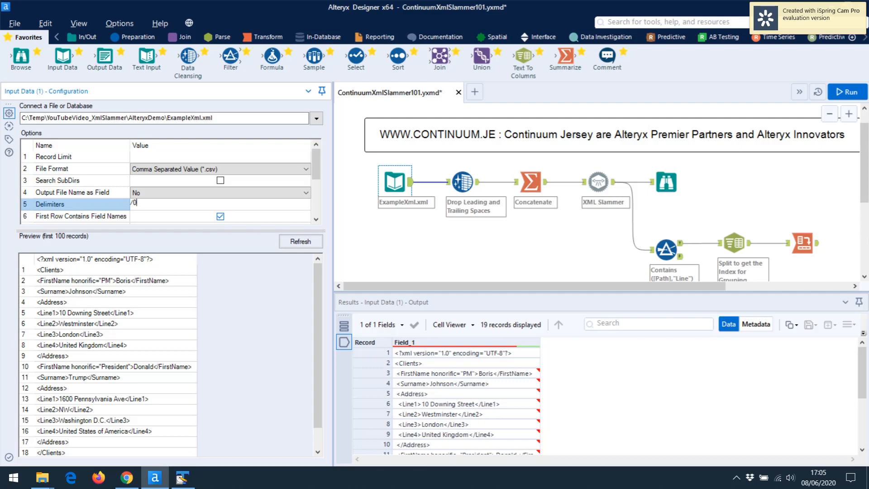
key("Backspace")
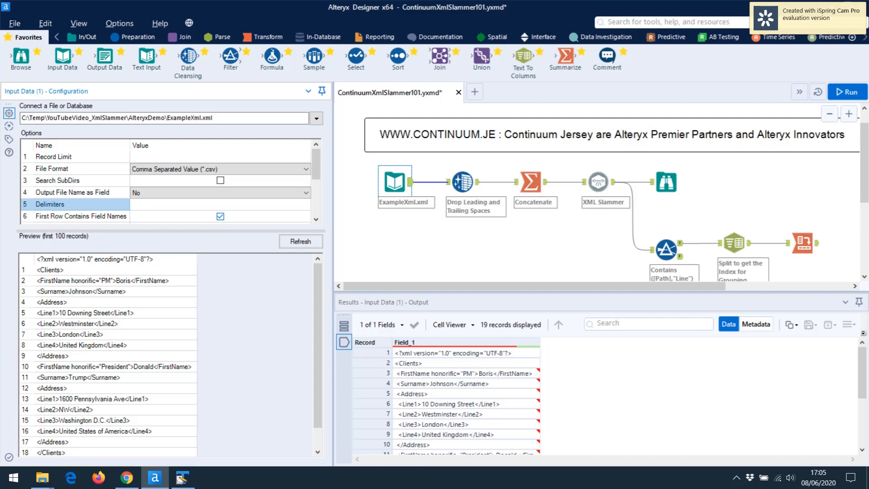
type("\\0")
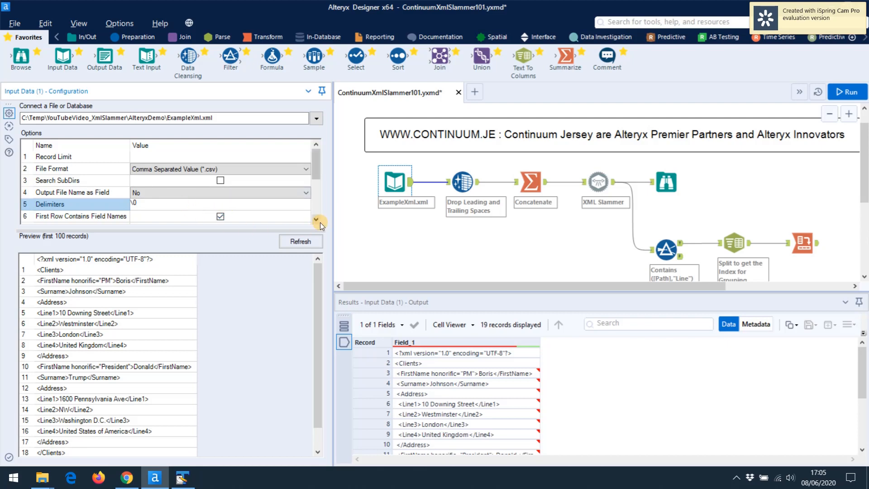
- Uncheck First Row Contains Field Names and set Field Length to 200000000
scroll("down", 3)
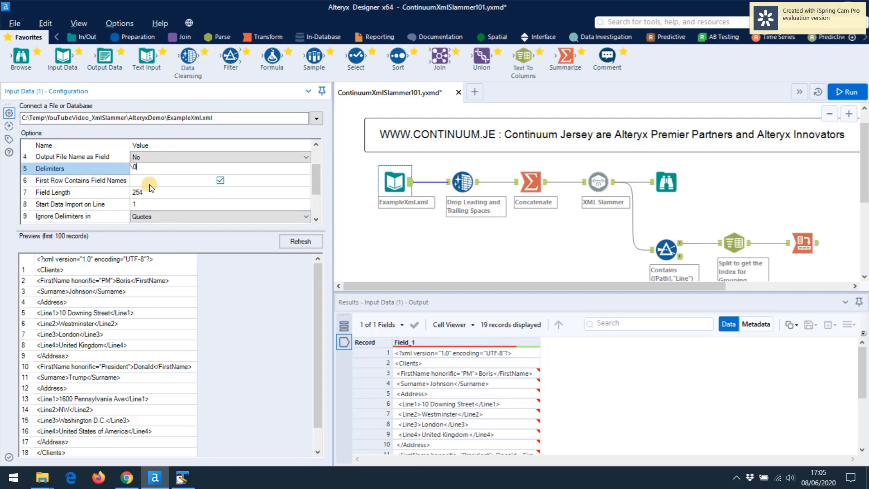
mouse_move(114, 272)
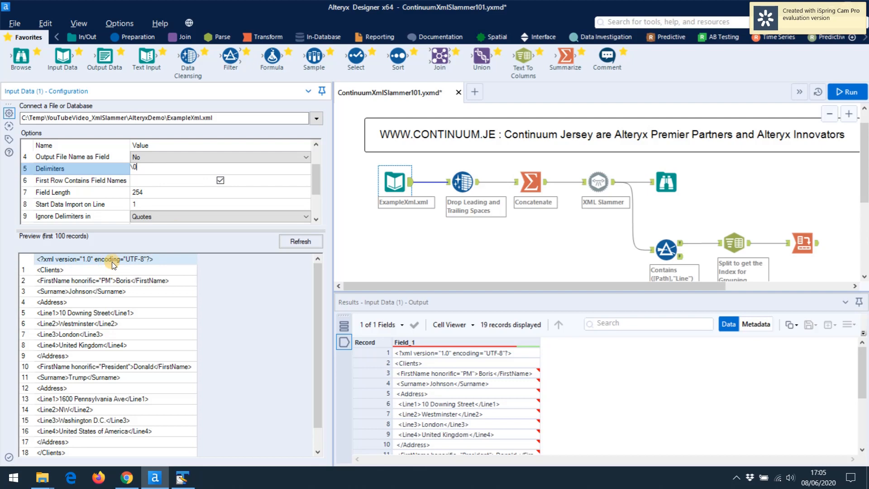
left_click(221, 180)
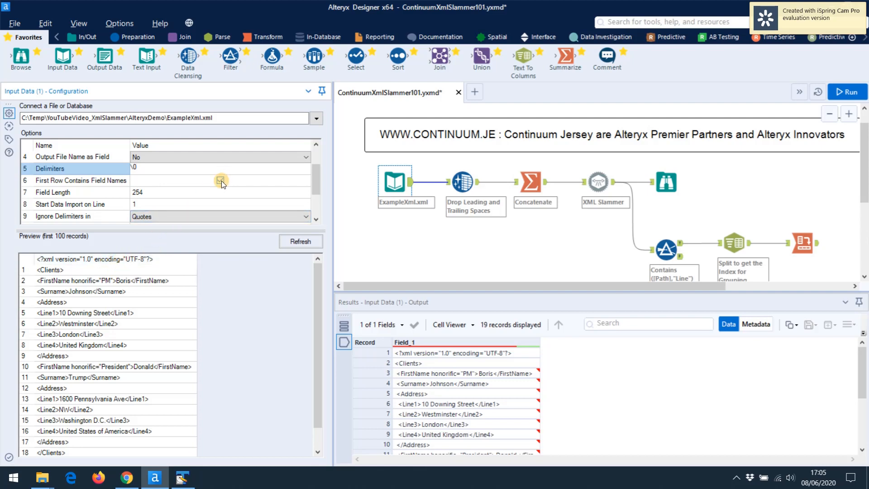
left_click(219, 181)
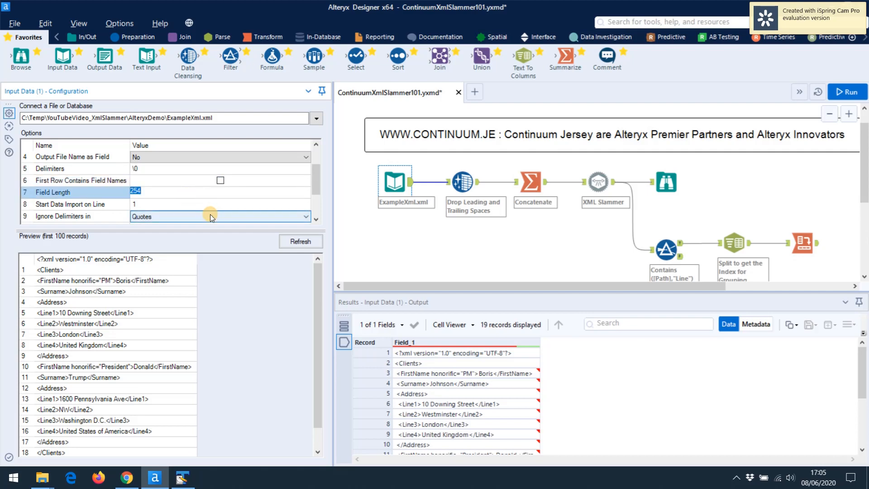
type("2")
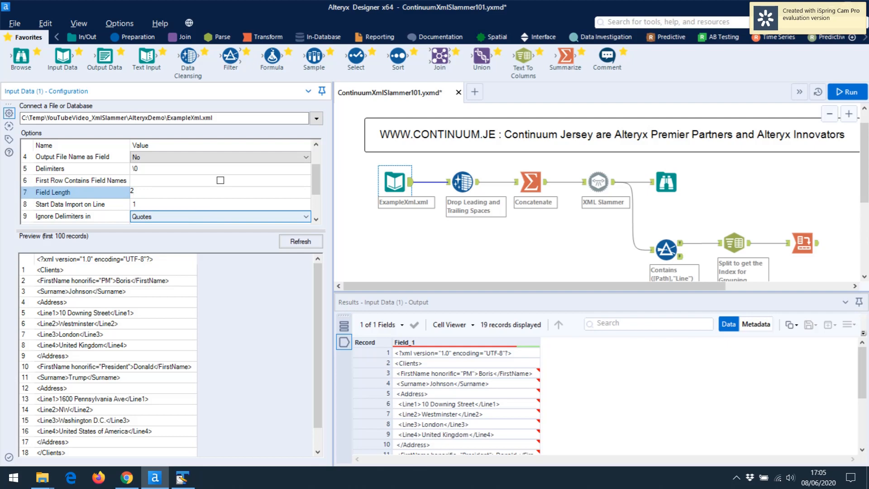
type("200000000")
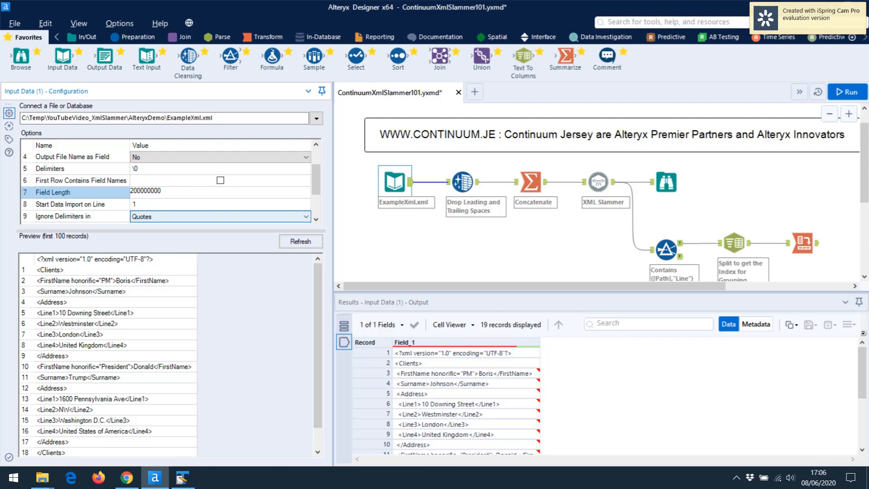
left_click(161, 191)
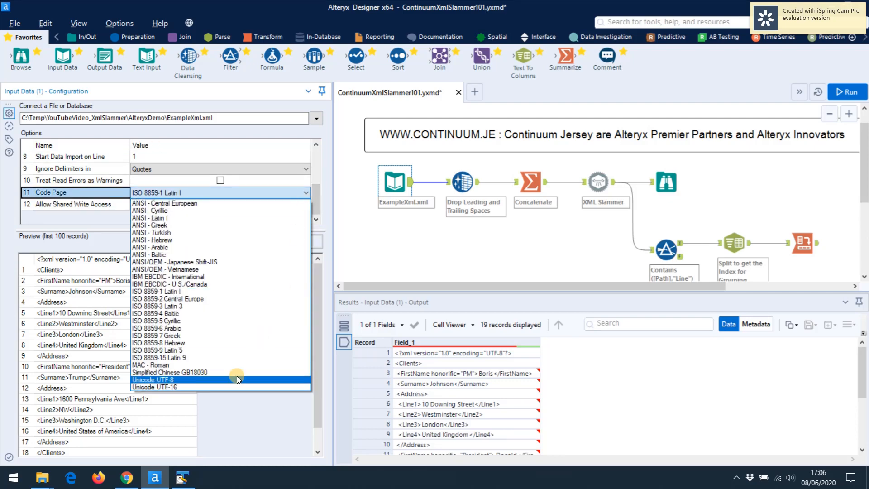
- Set the code page to Unicode UTF-8 and refresh the preview to show Field_1
left_click(154, 379)
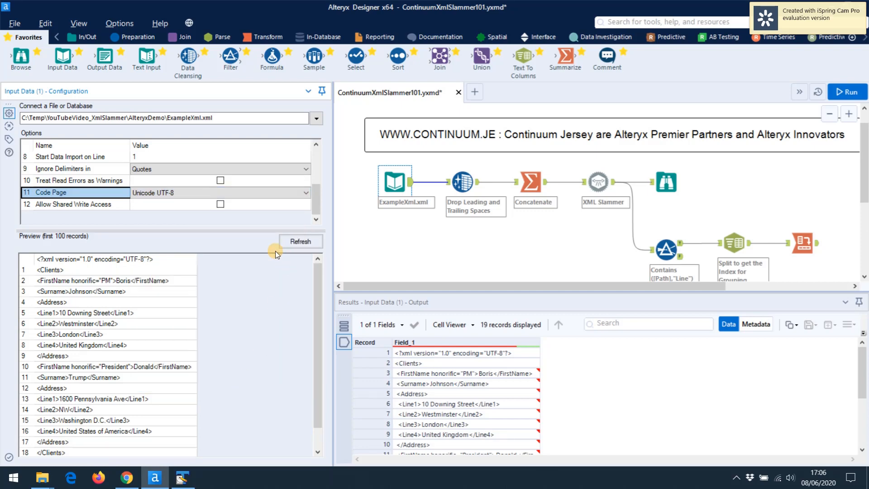
mouse_move(177, 257)
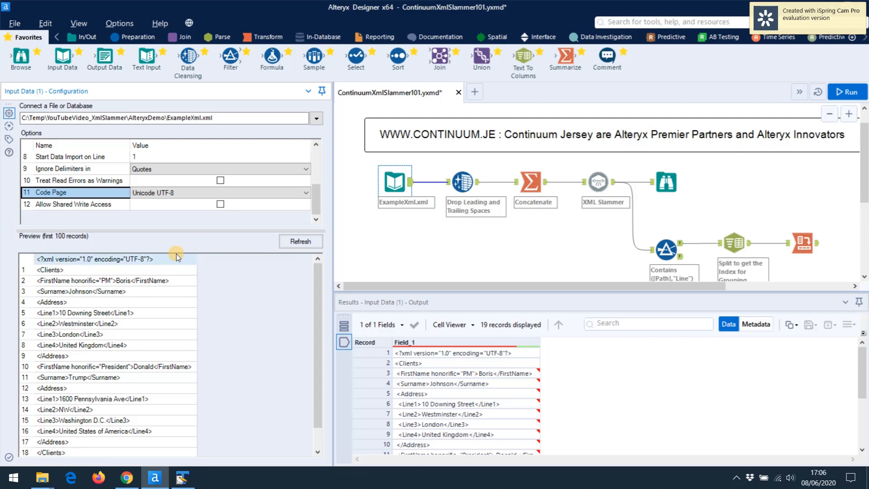
mouse_move(162, 266)
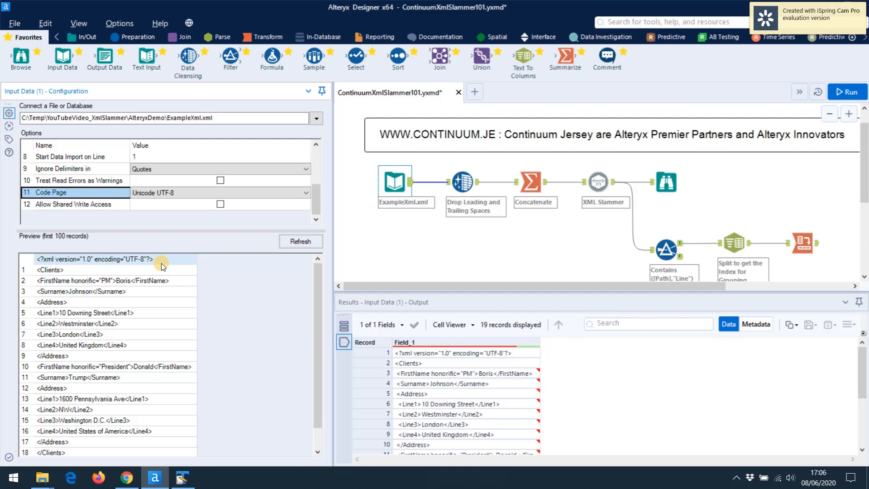
left_click(301, 241)
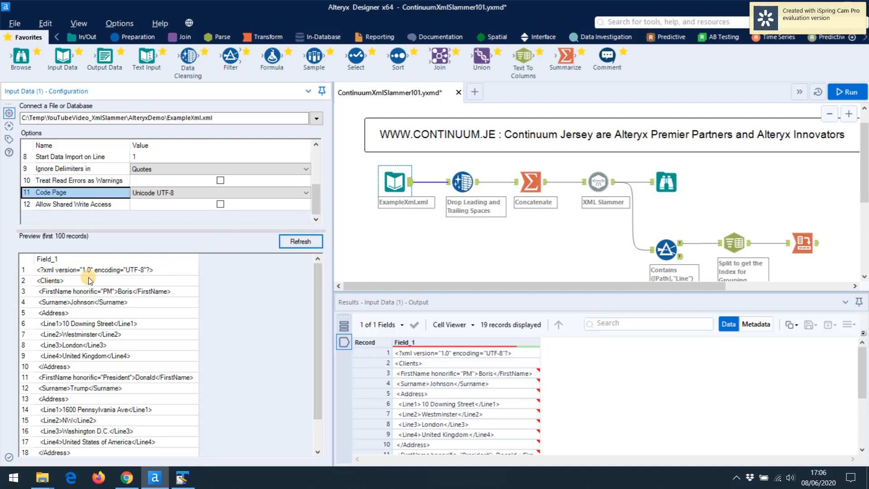
mouse_move(181, 336)
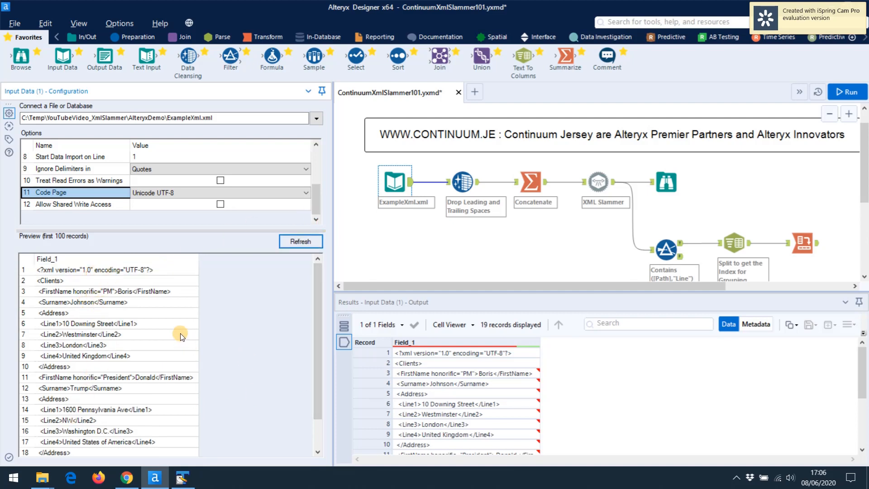
mouse_move(139, 345)
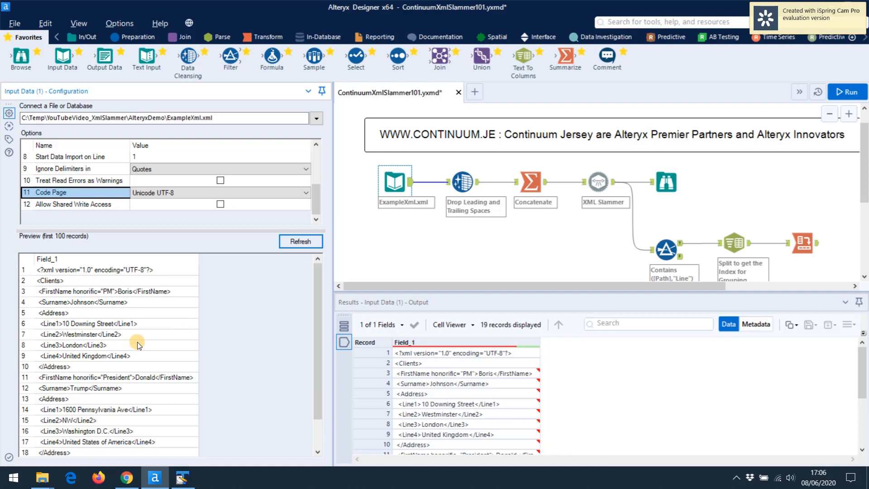
mouse_move(125, 349)
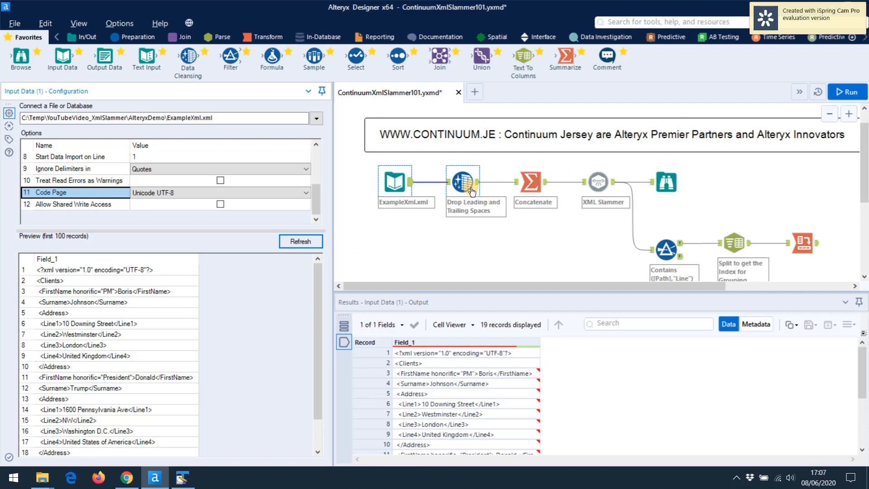
mouse_move(465, 186)
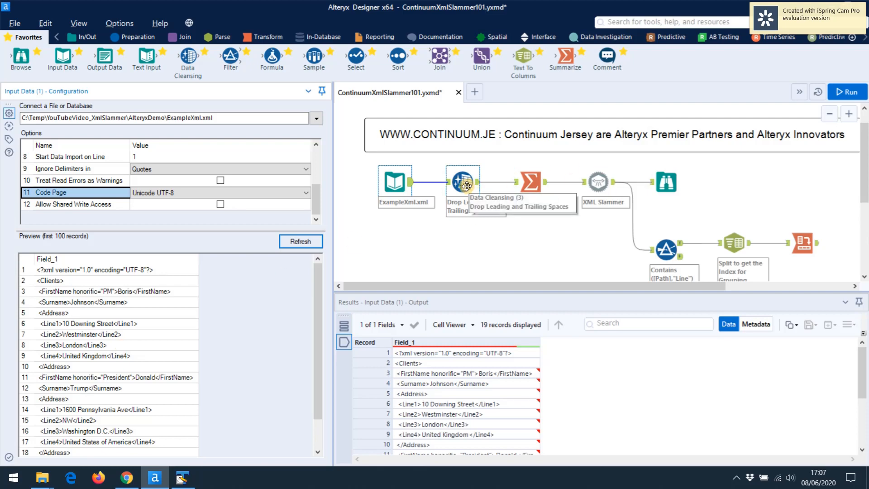
- Inspect the Drop Leading and Trailing Spaces step, then view Concatenate's single joined record
left_click(463, 181)
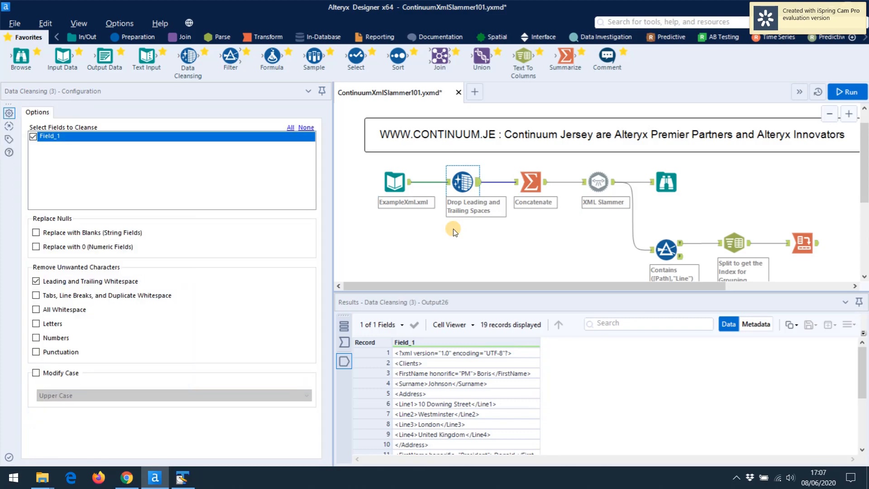
mouse_move(481, 193)
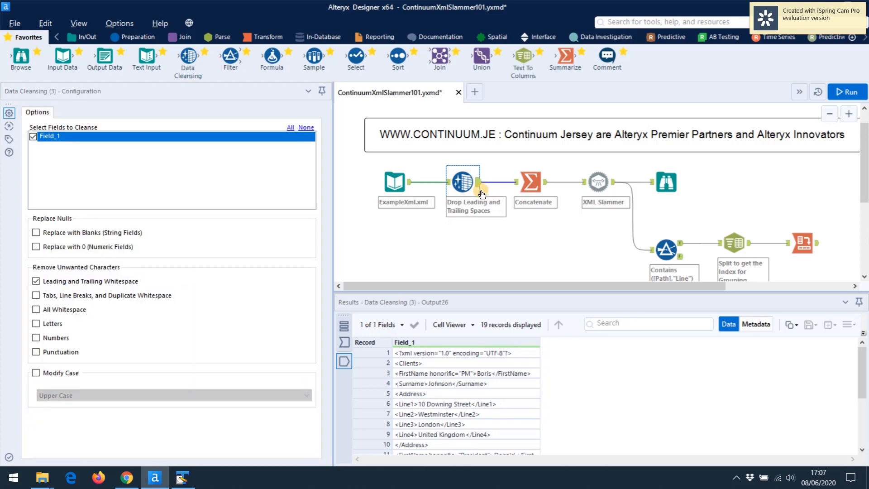
mouse_move(478, 186)
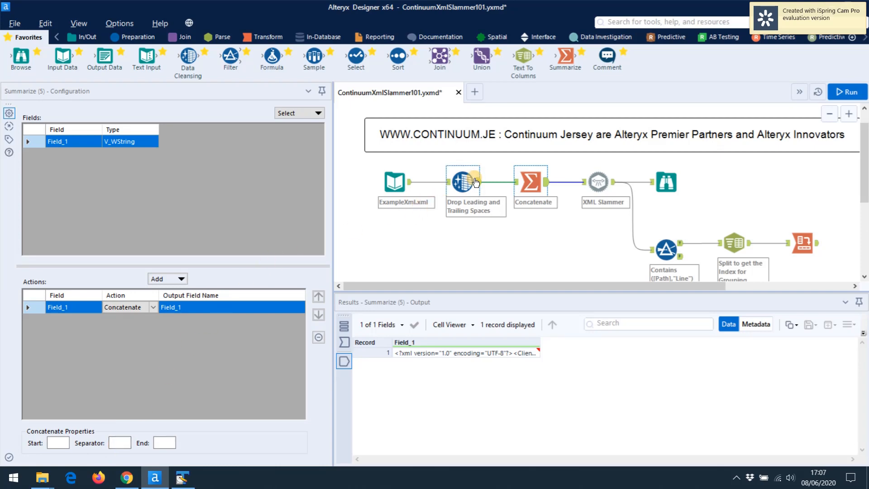
left_click(463, 182)
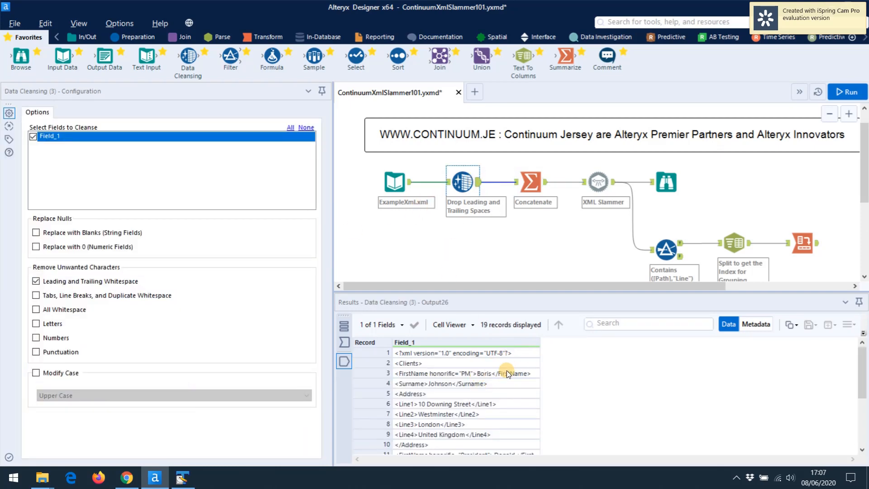
mouse_move(475, 362)
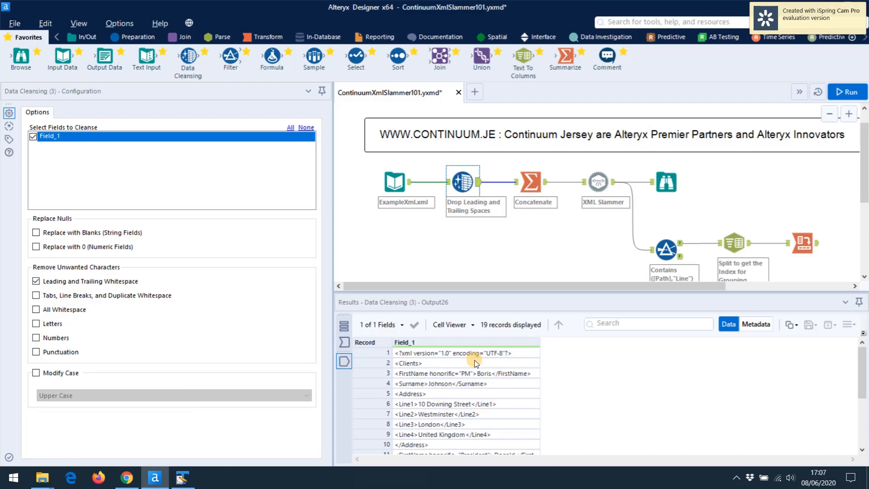
mouse_move(470, 427)
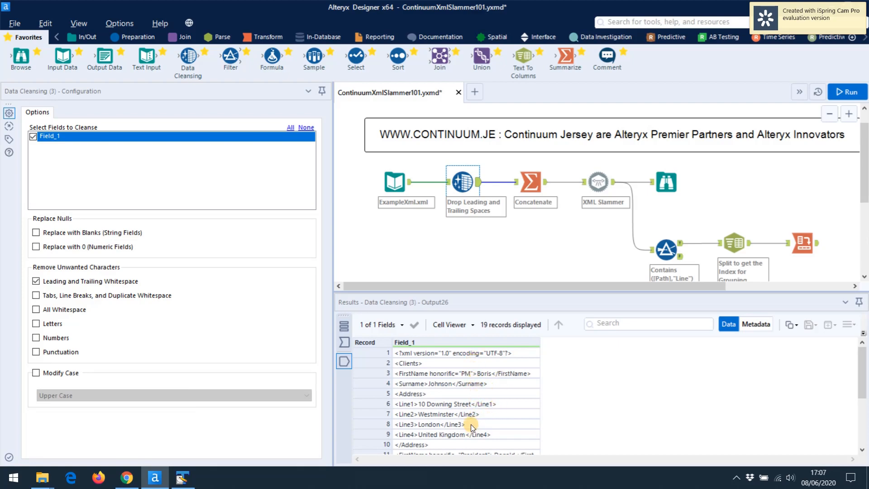
mouse_move(549, 183)
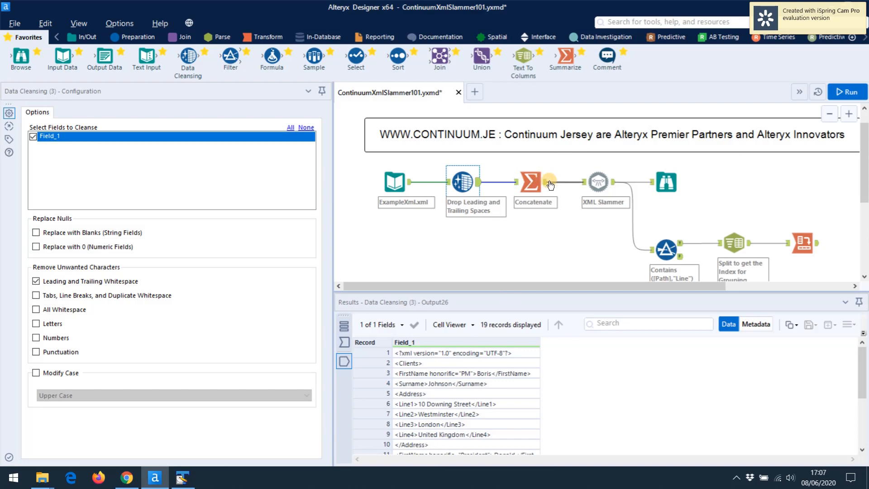
left_click(530, 182)
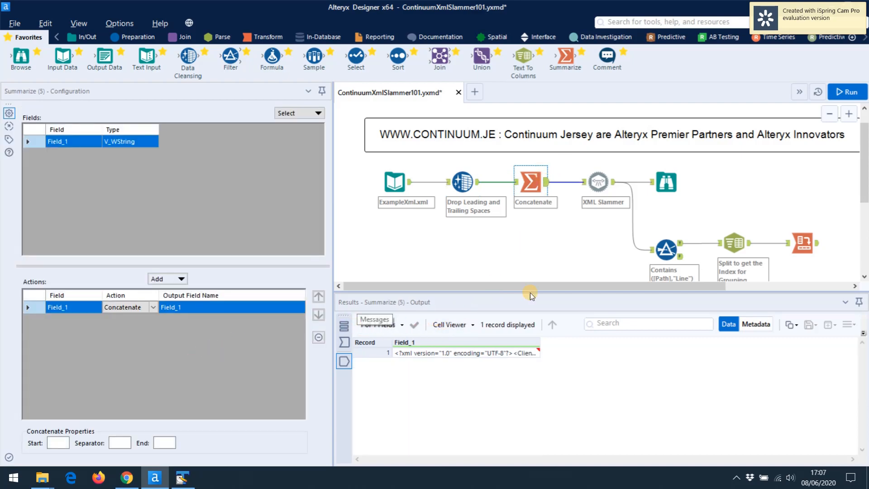
mouse_move(462, 357)
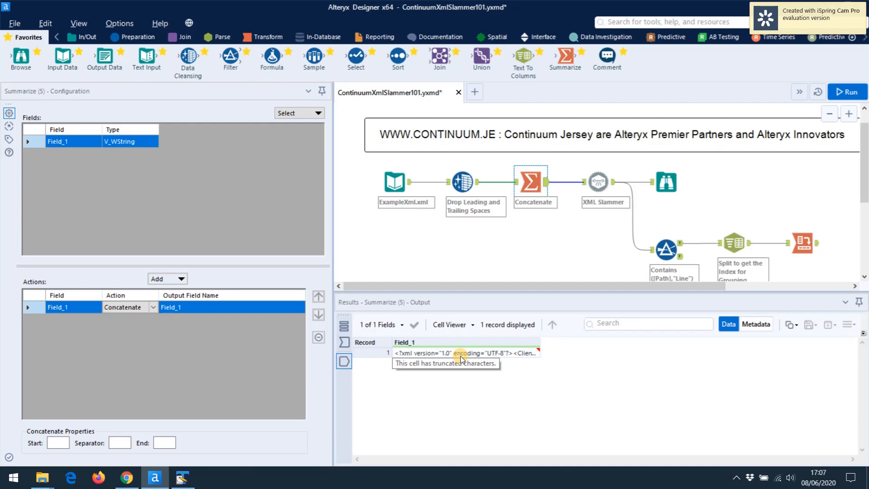
mouse_move(545, 266)
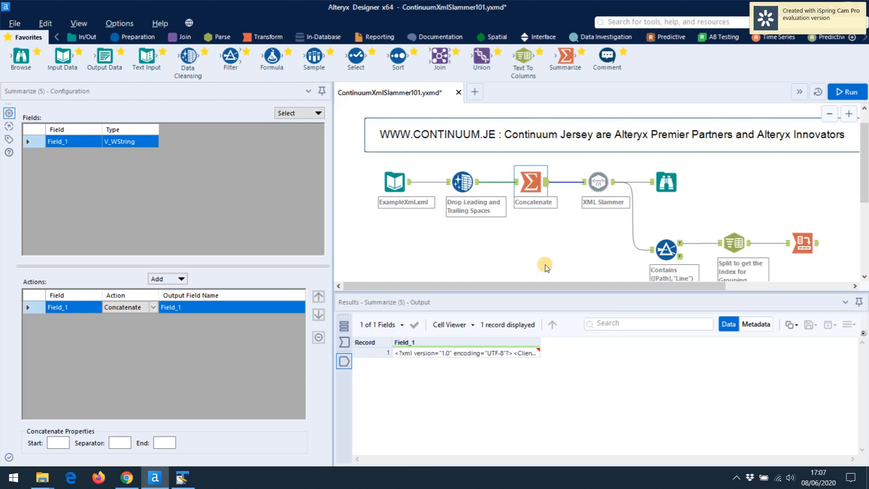
- Select the XML Slammer tool to view its 20 Path/Value parsed records
left_click(599, 182)
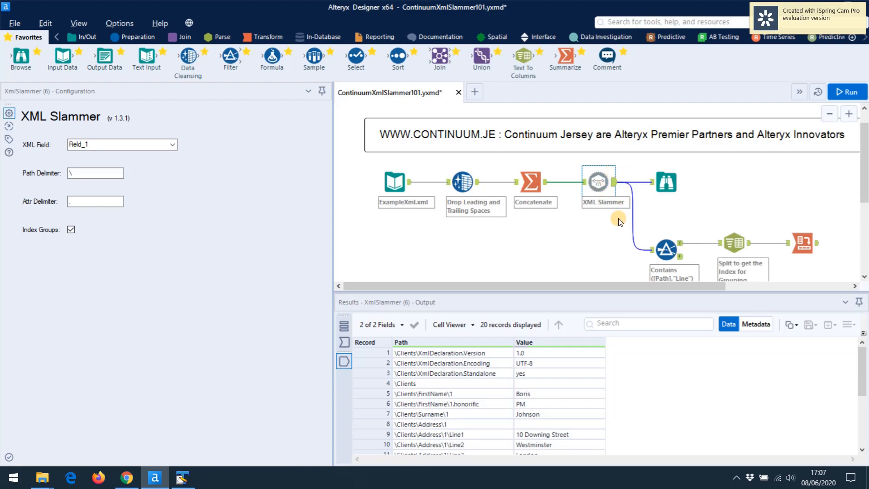
mouse_move(611, 223)
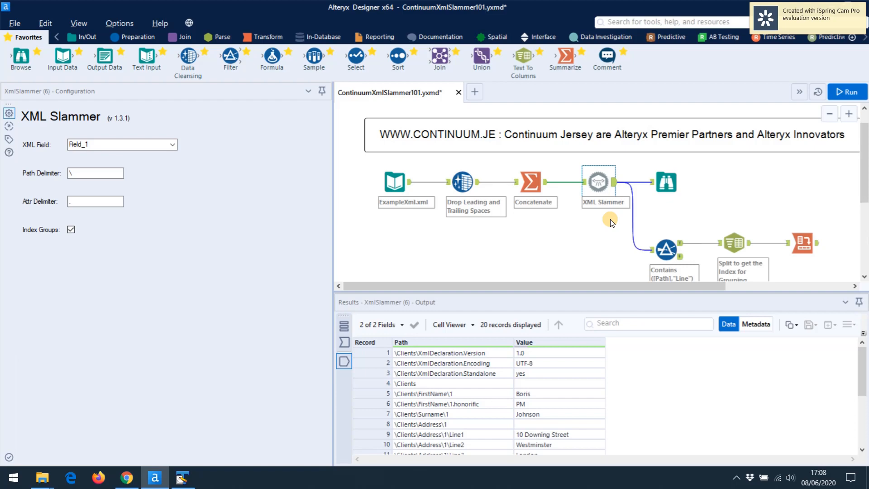
mouse_move(339, 240)
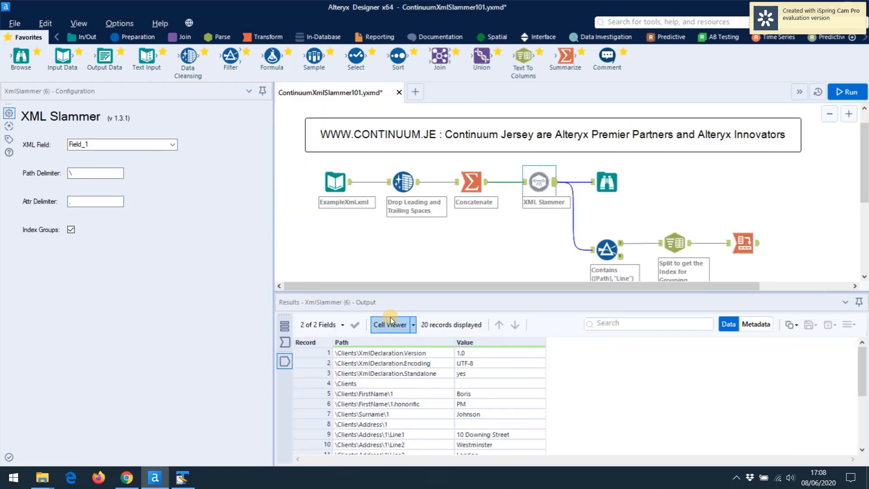
mouse_move(390, 325)
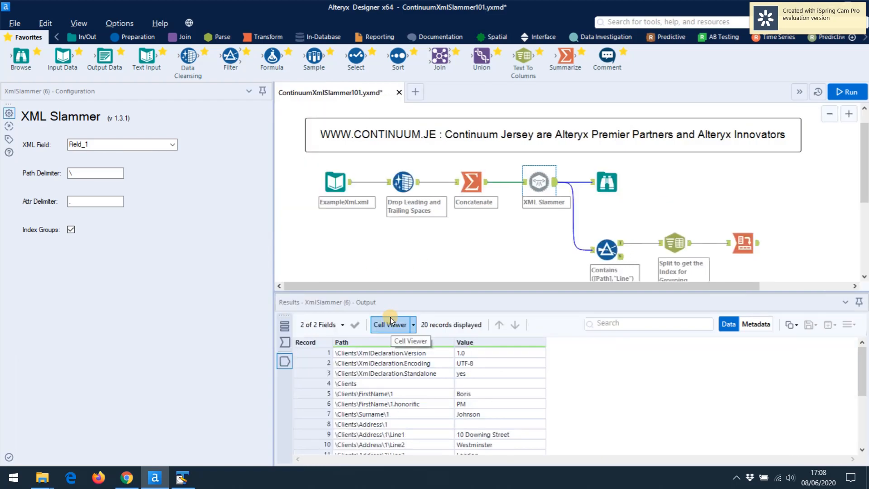